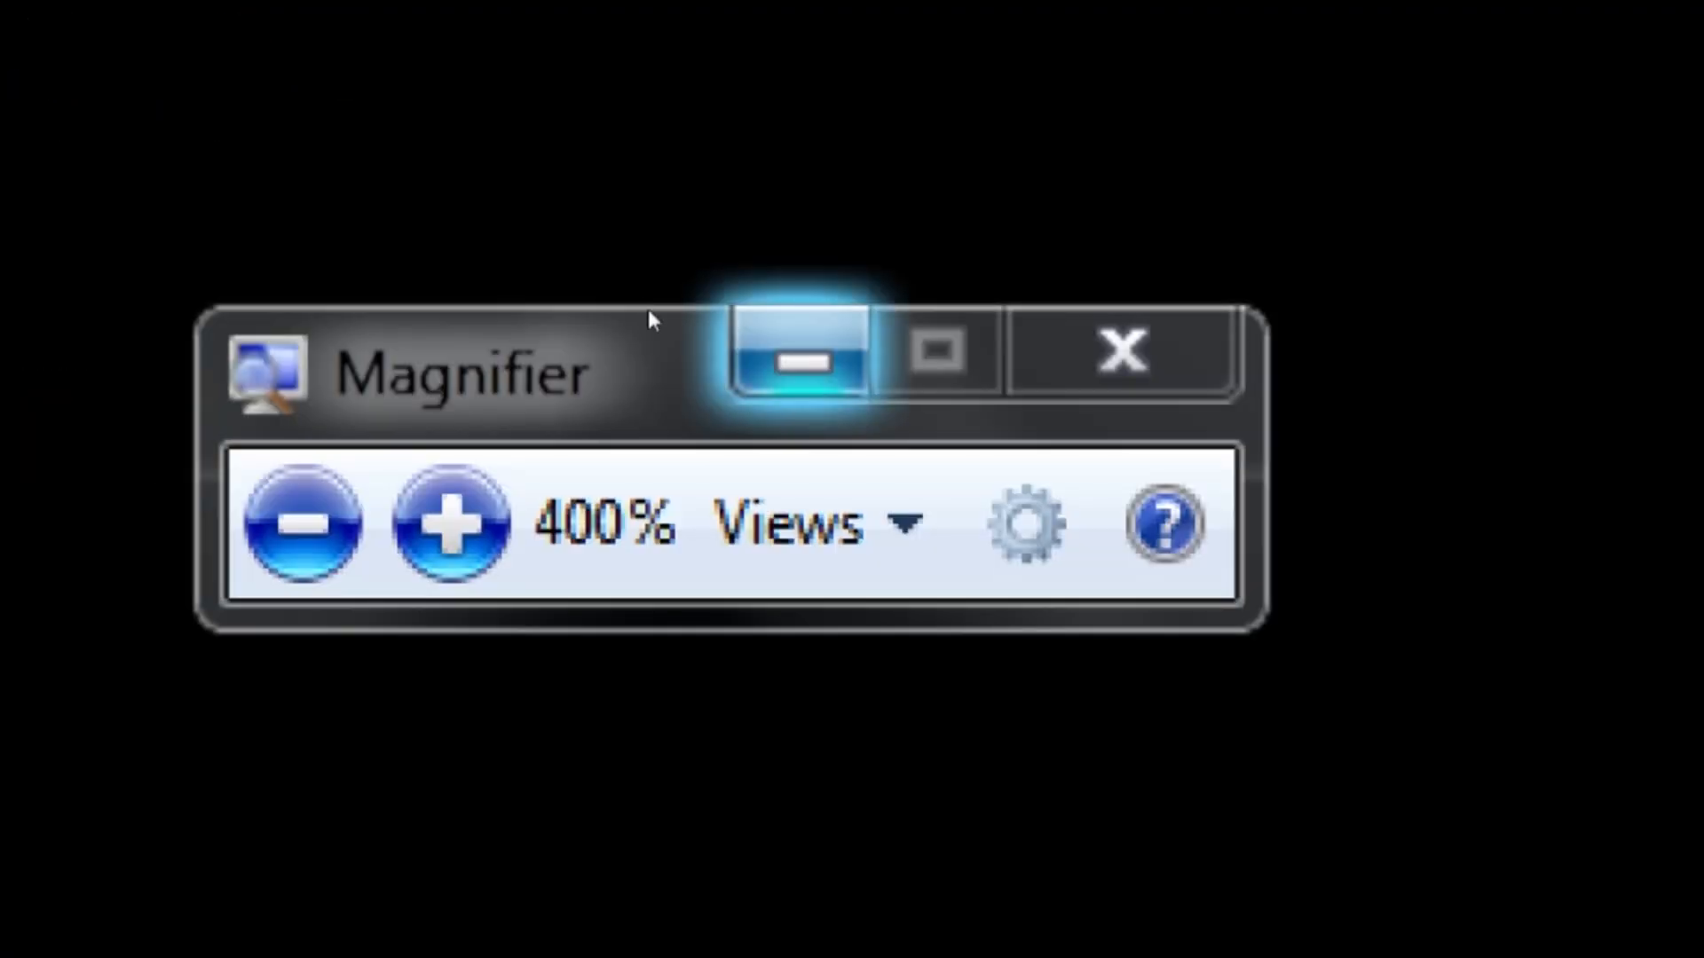
- Minimize the Magnifier window so only the 400% docked strip stays above the desktop
left_click(790, 366)
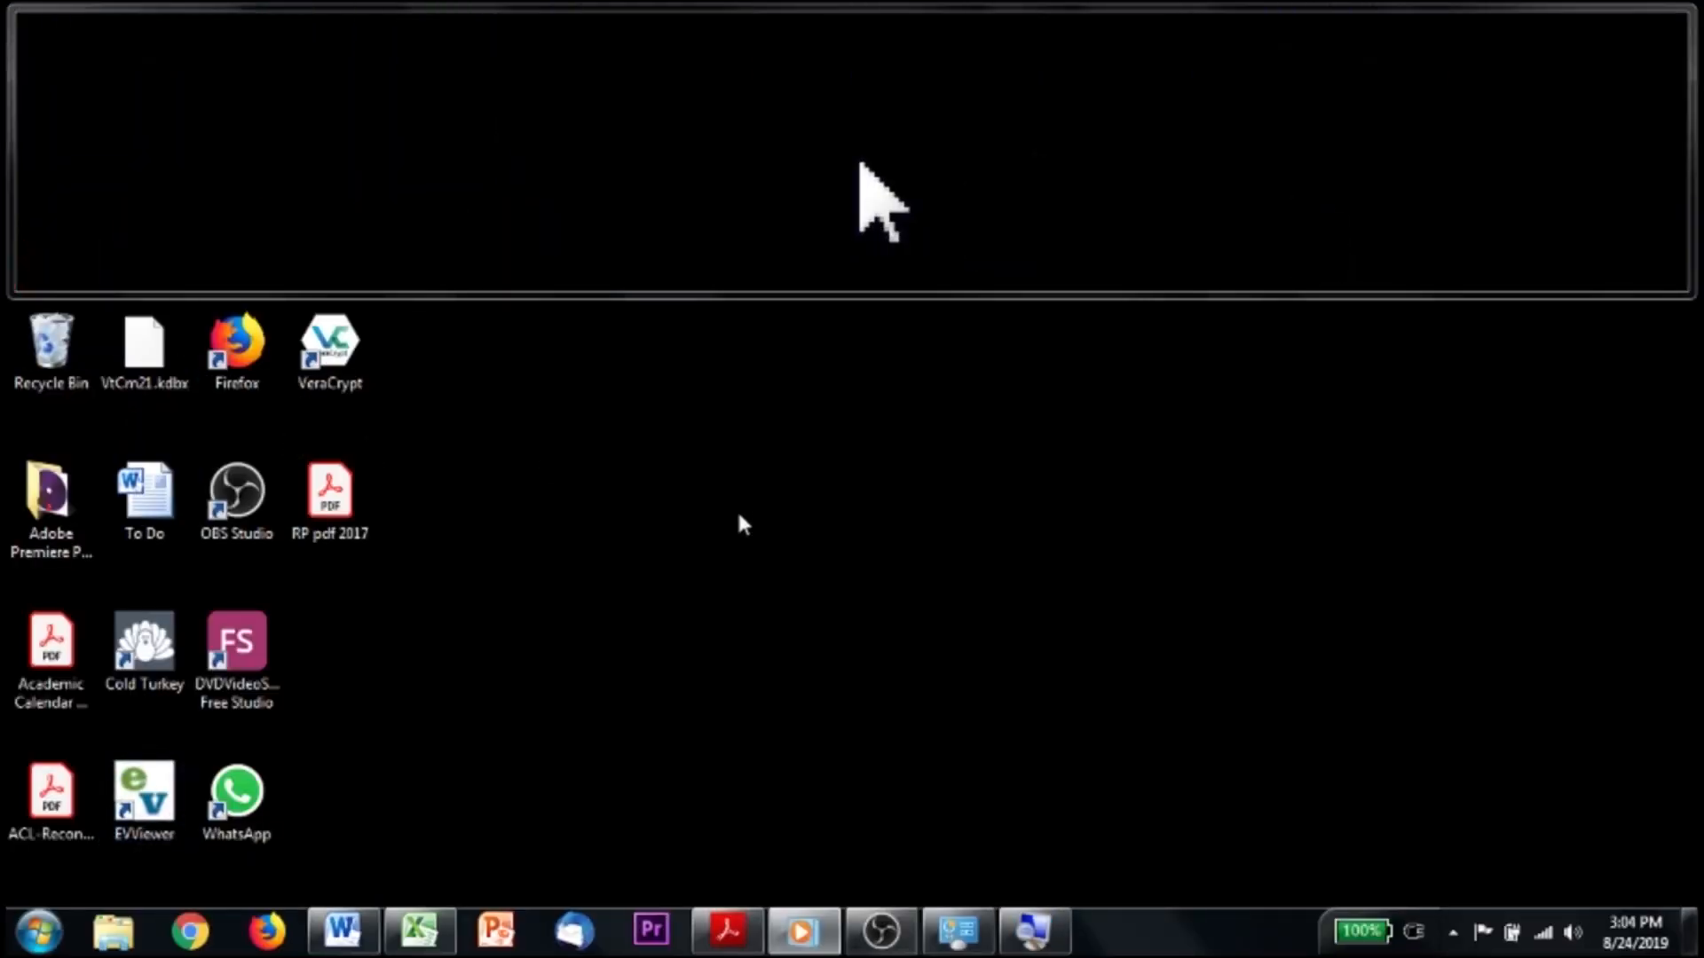
mouse_move(1029, 930)
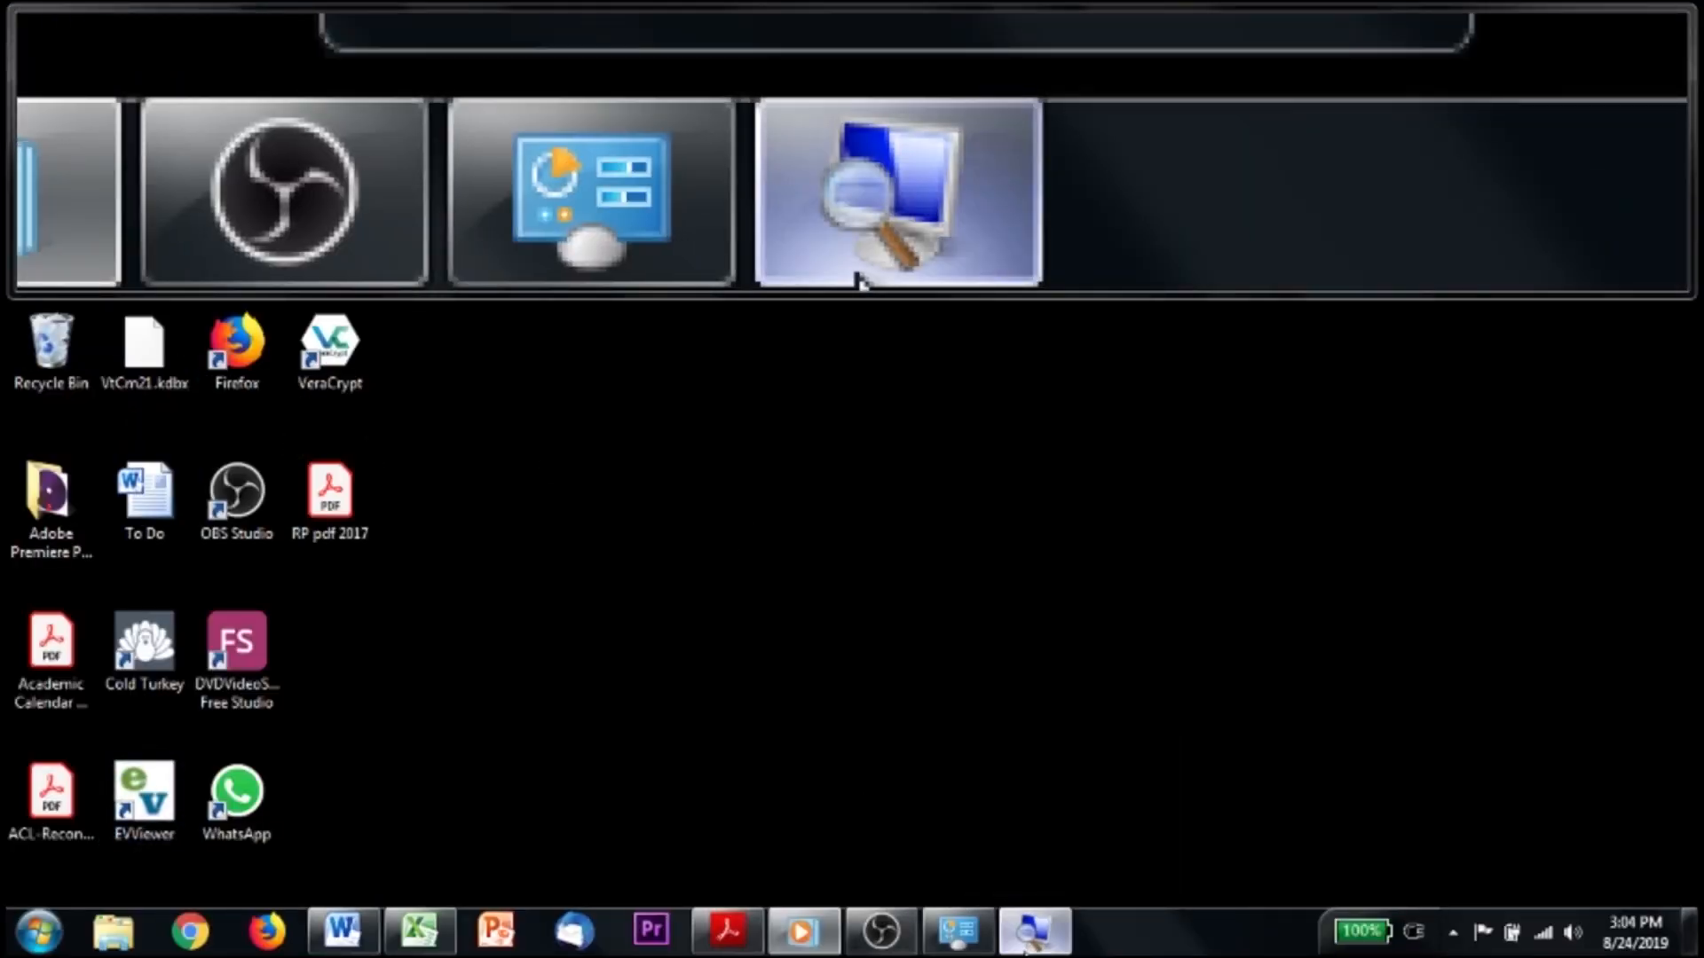
- Restore the Magnifier window from the taskbar to reach its options
left_click(887, 196)
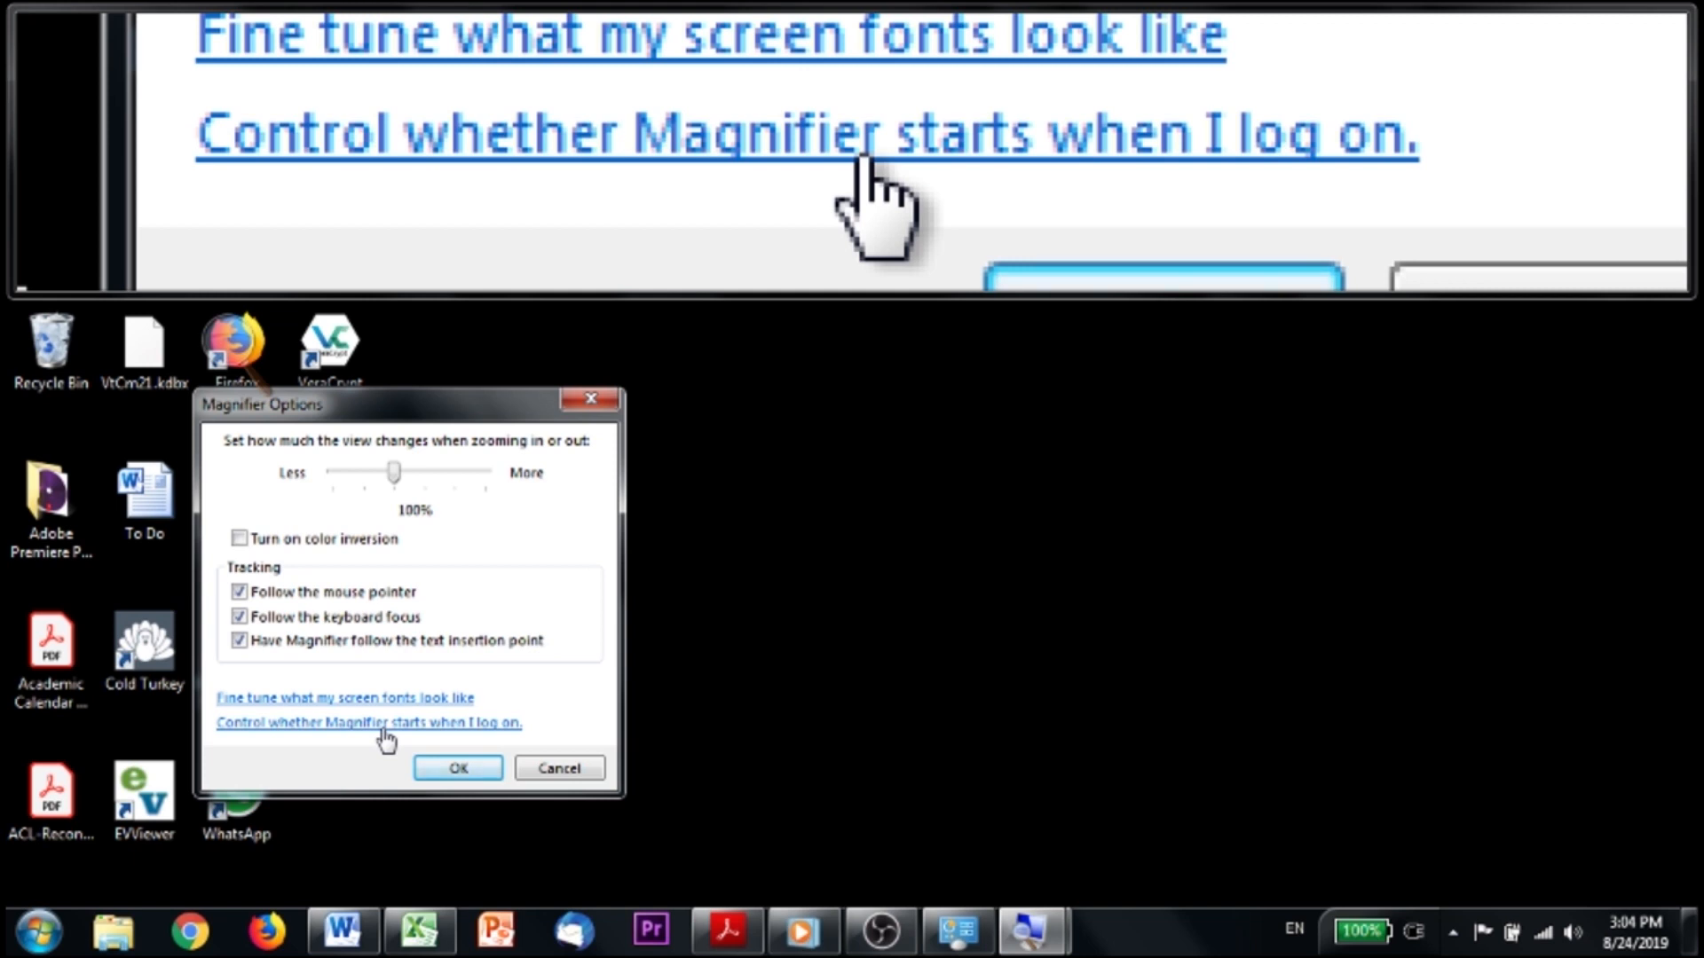
- Confirm the Magnifier Options dialog with OK, leaving the docked strip
left_click(458, 766)
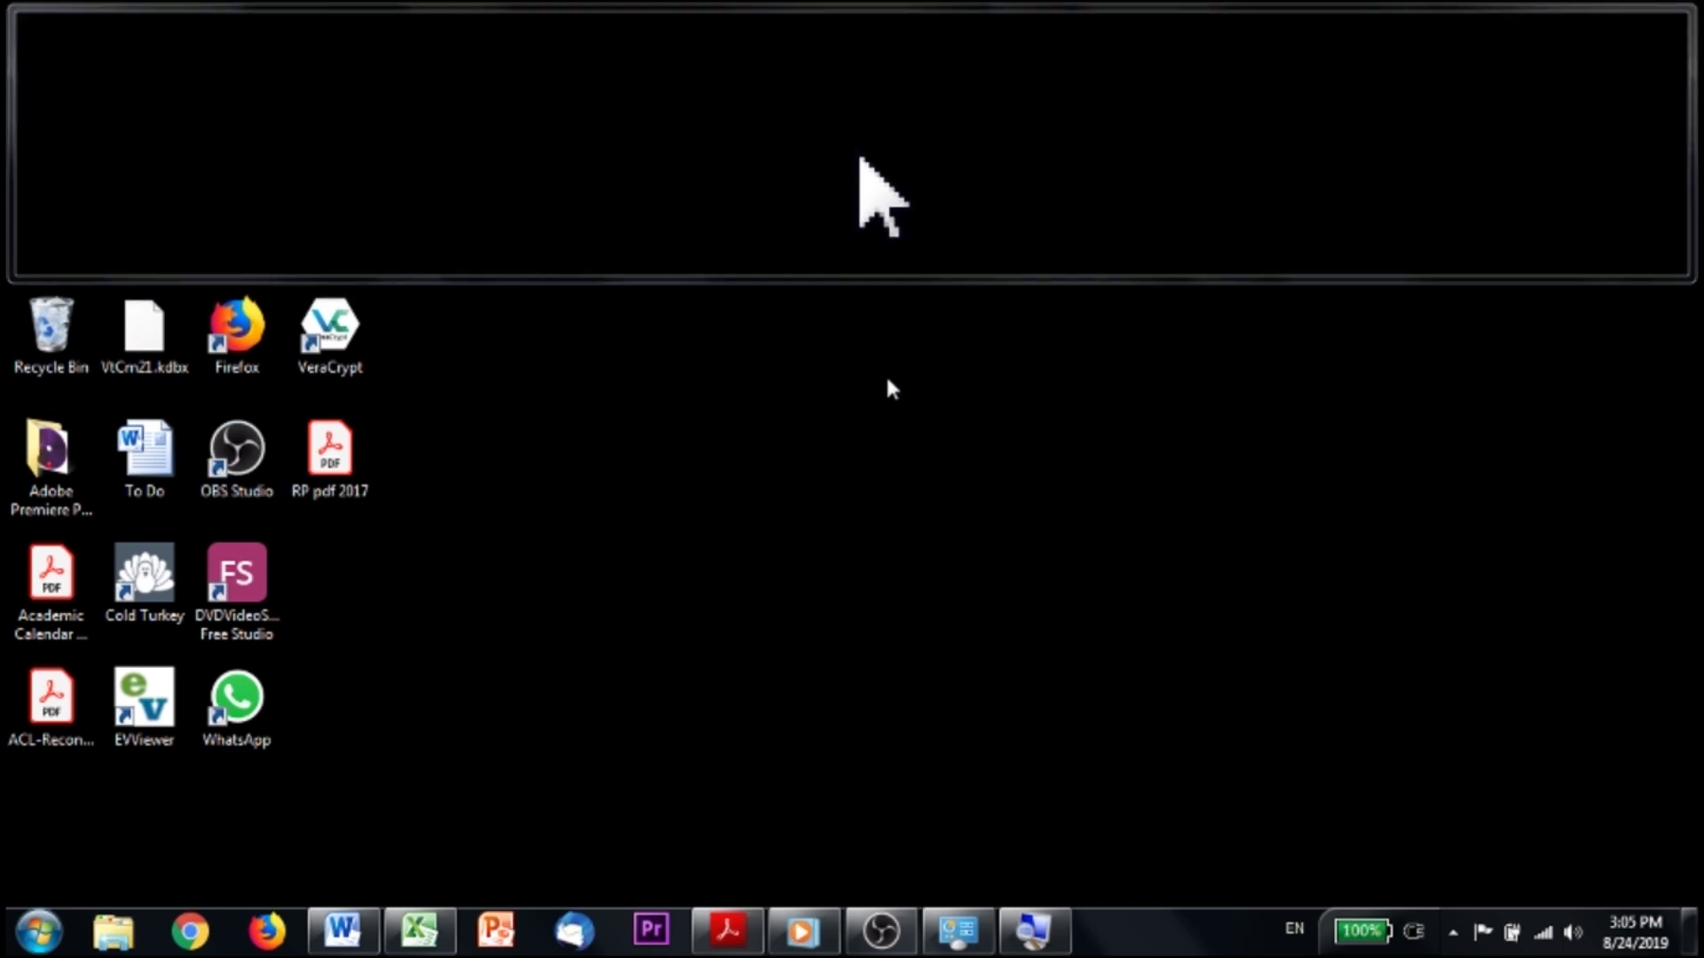
mouse_move(864, 443)
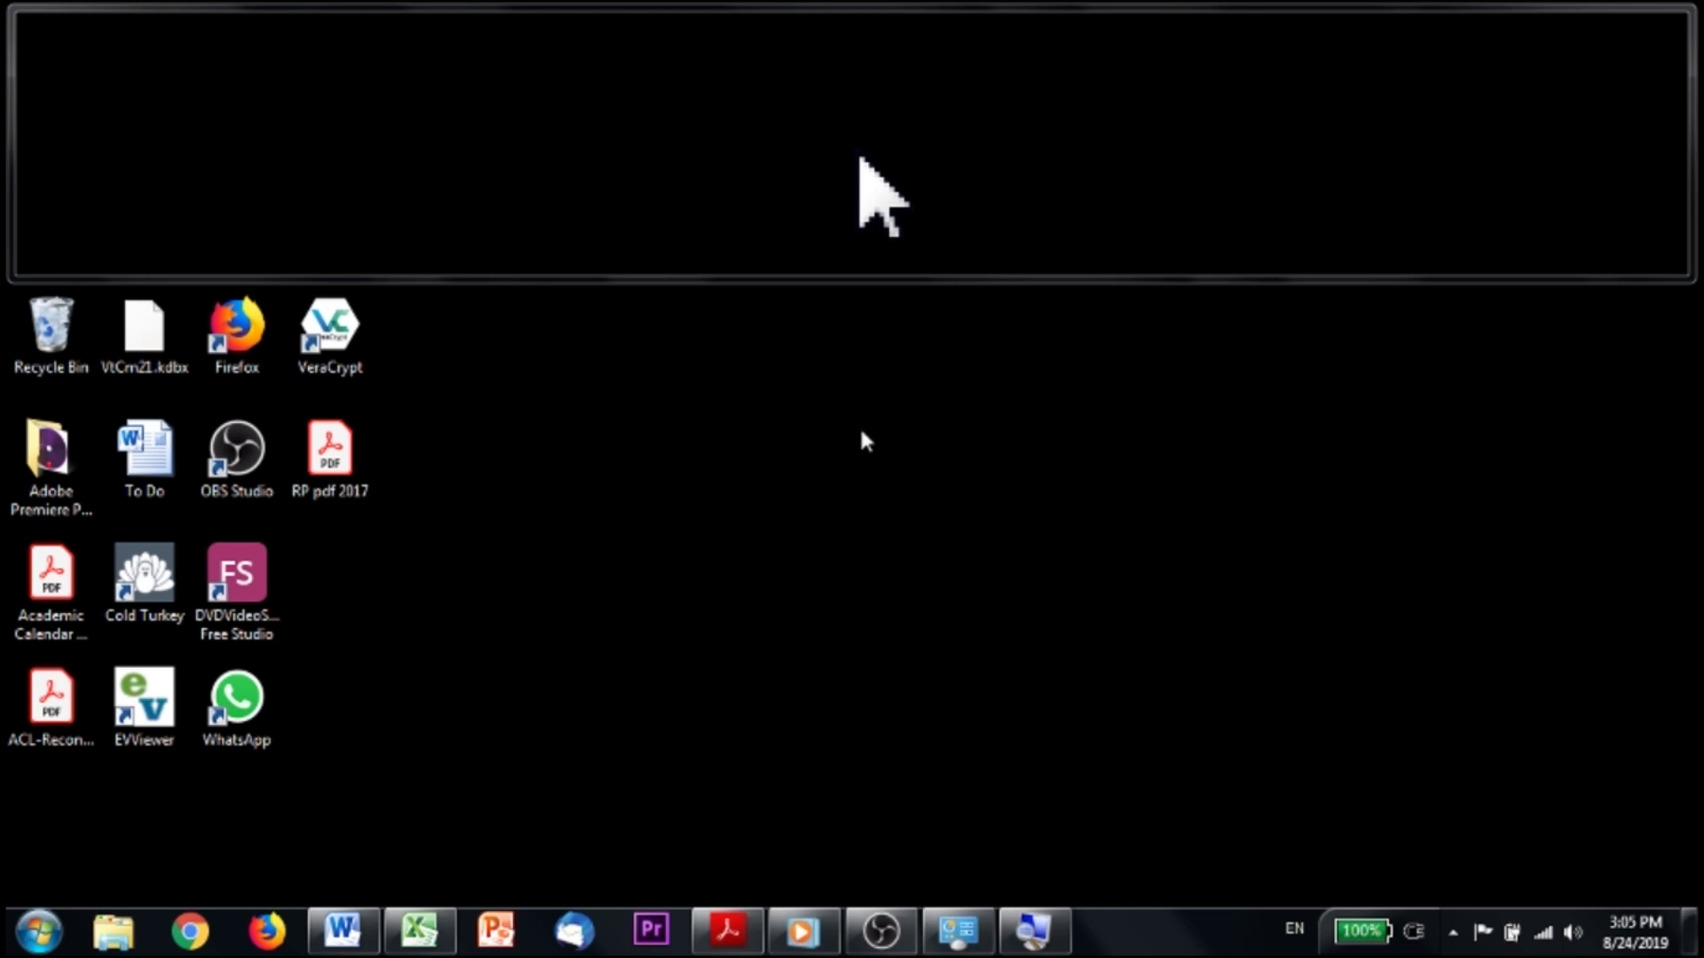
mouse_move(786, 646)
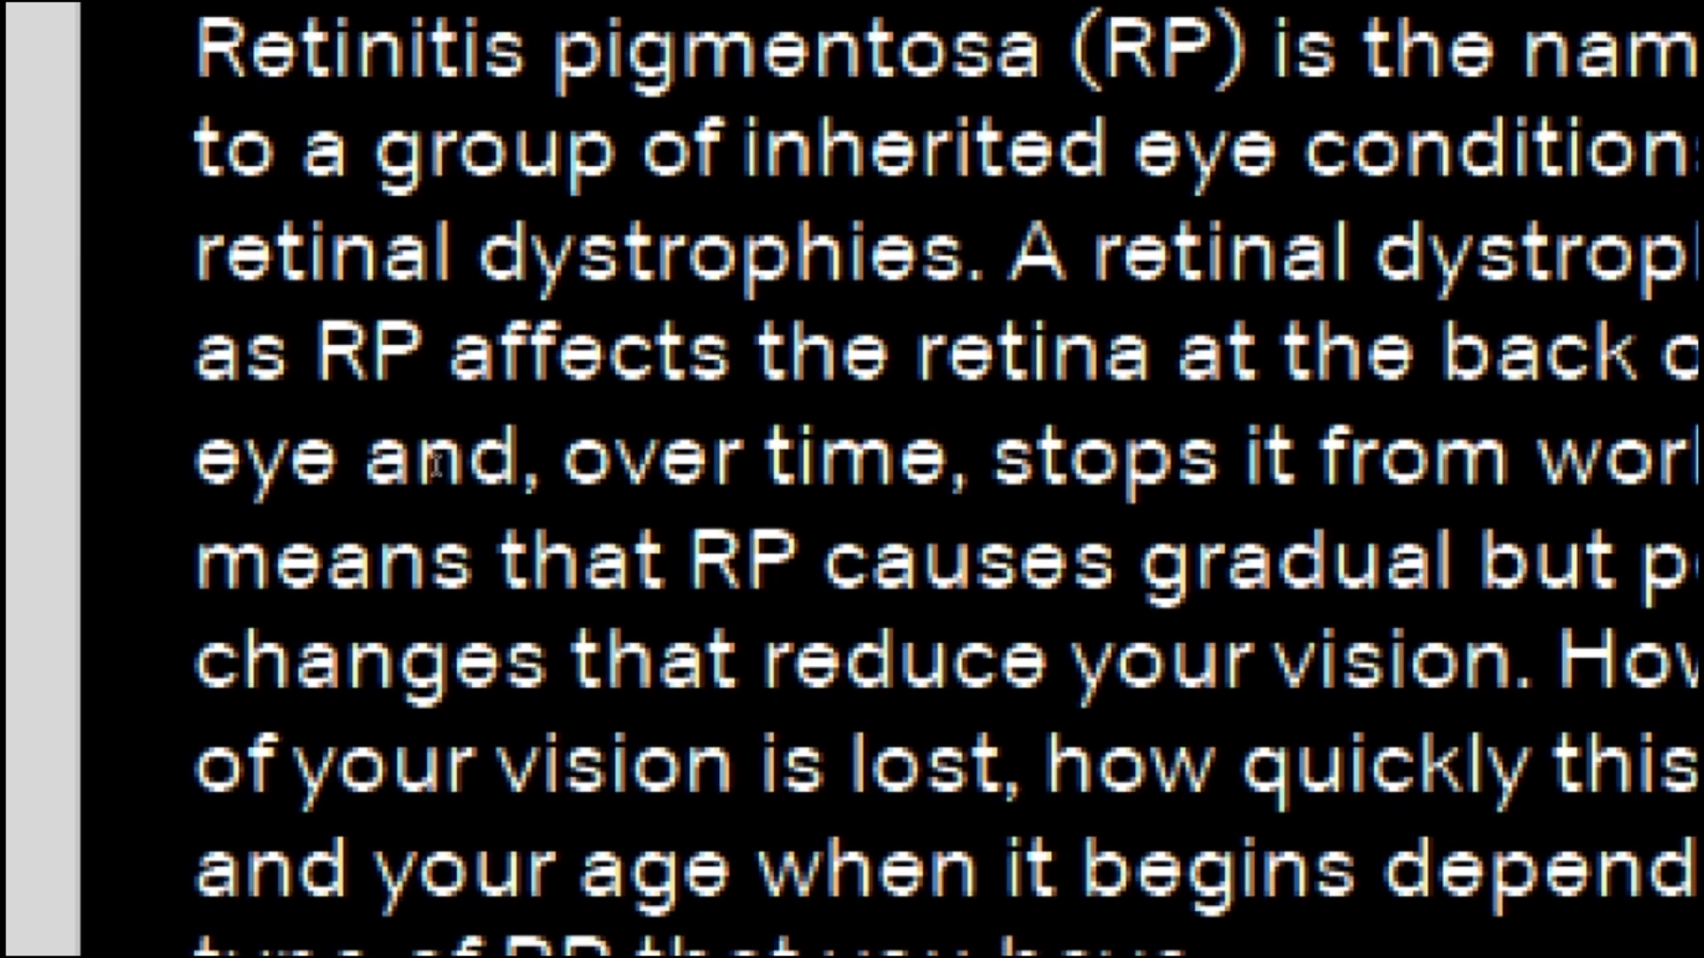
- Scroll down through the retinitis pigmentosa document under full-screen magnification
scroll("down", 3)
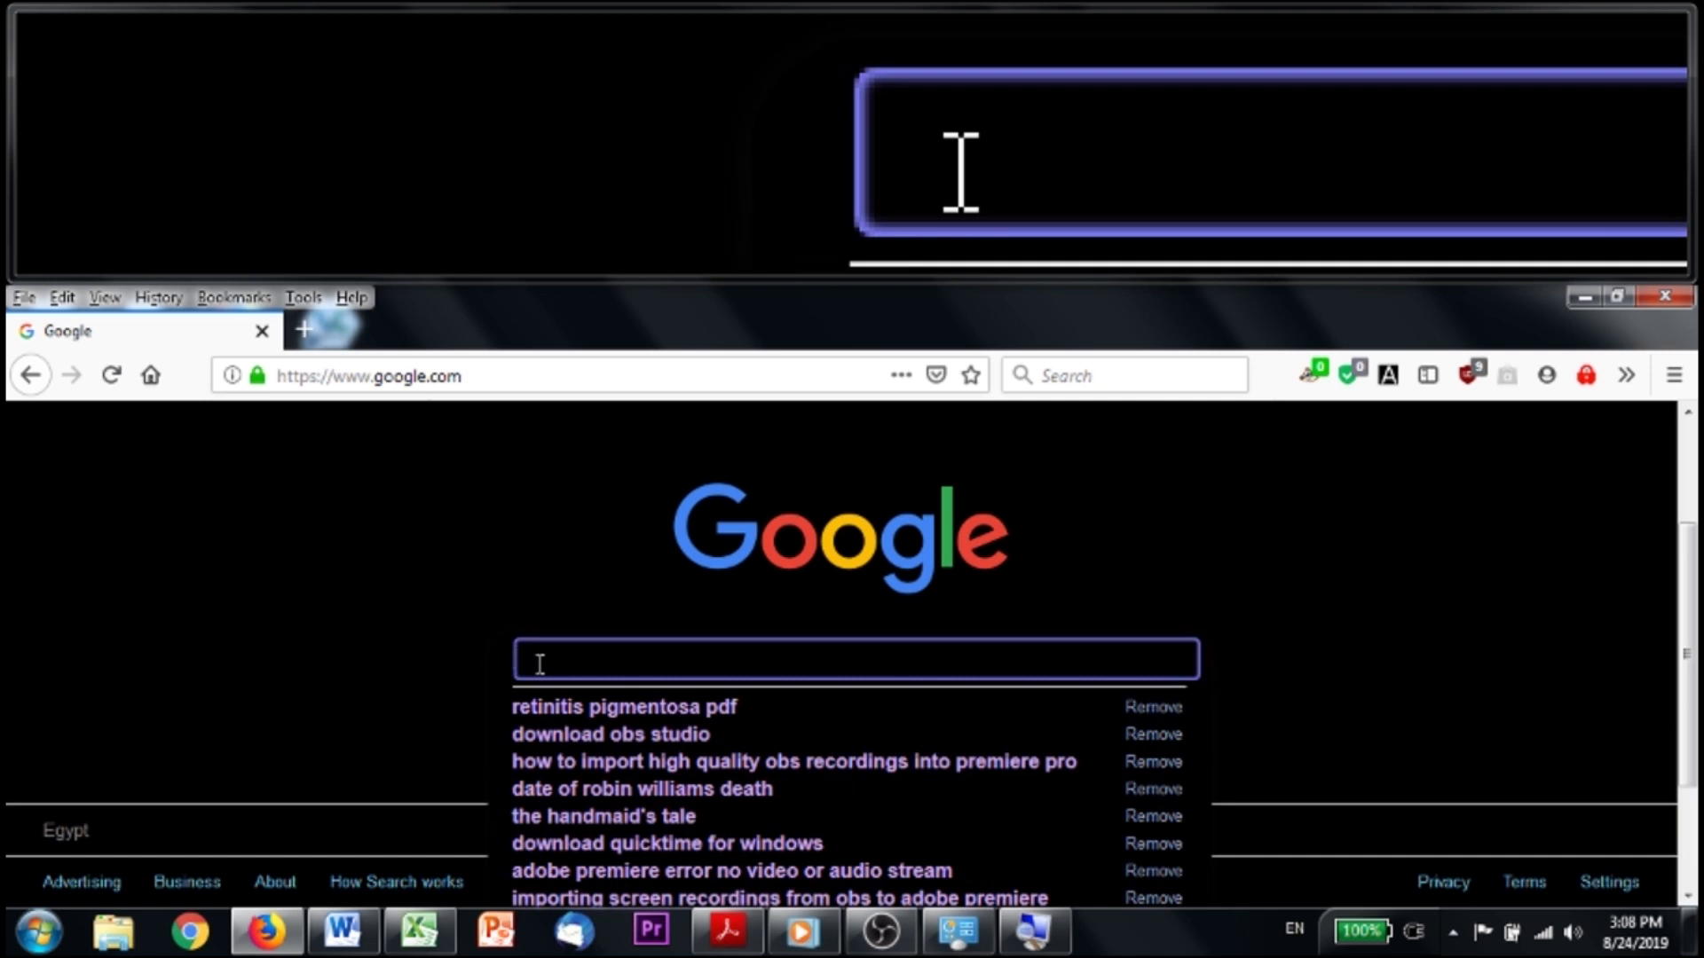
- Begin the Google search 'legally blind Youtube' by entering 'legal' in the search box
type("legally blind Youtube")
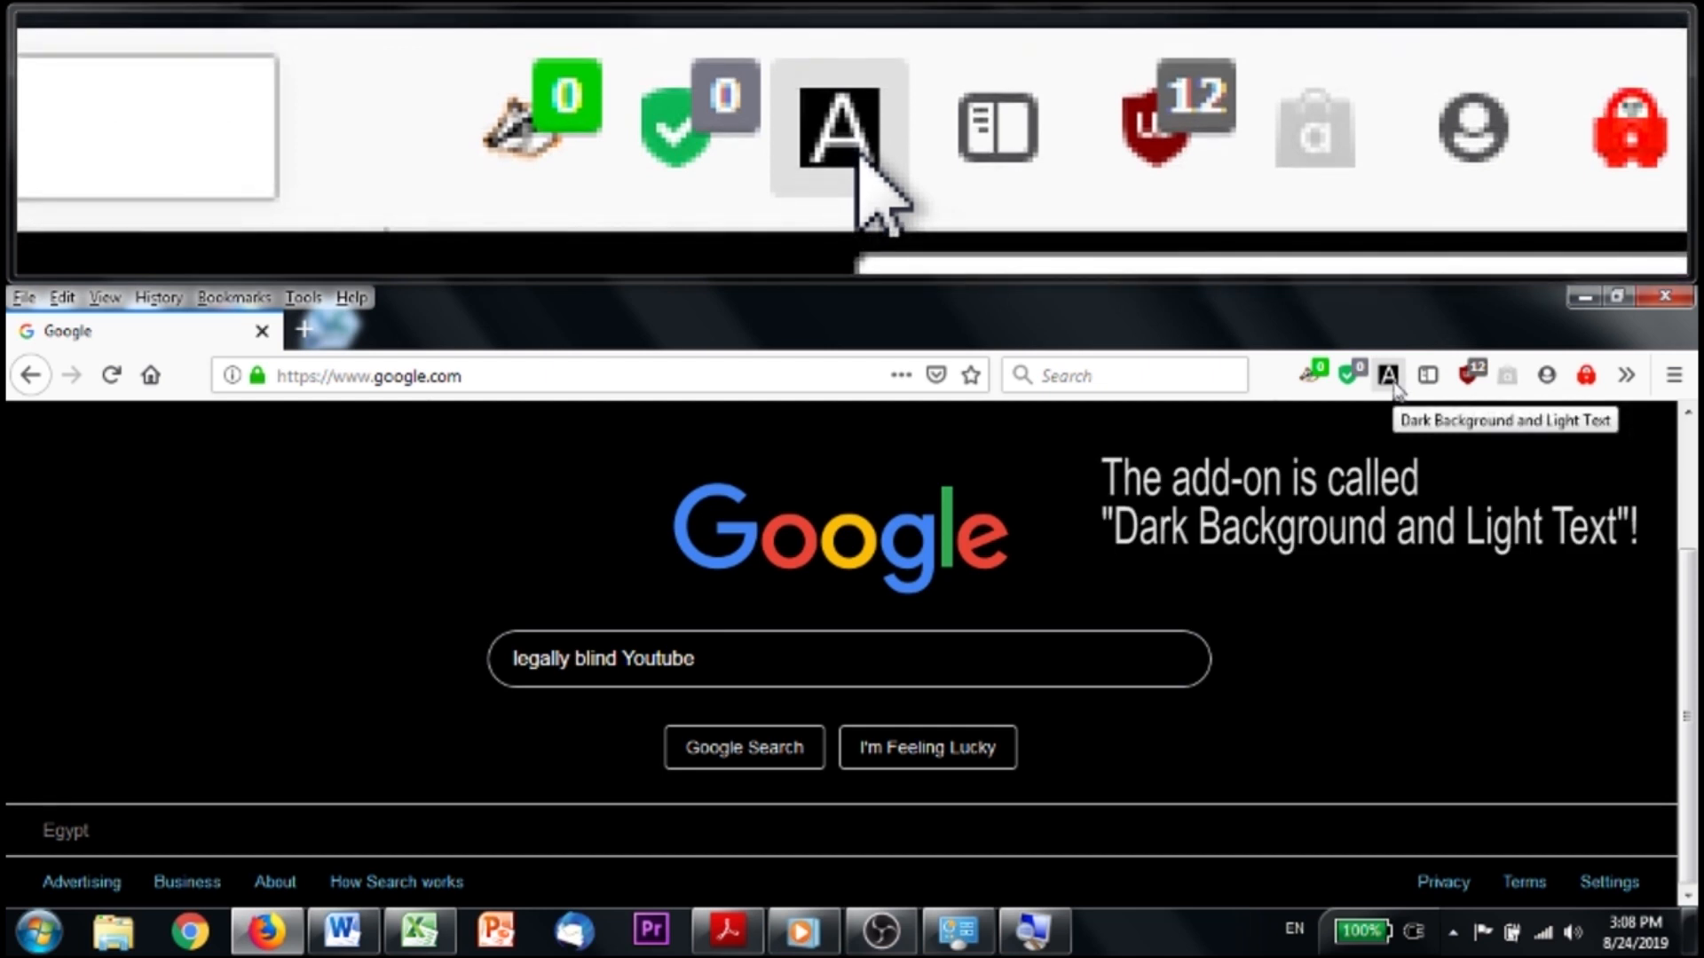
left_click(1387, 375)
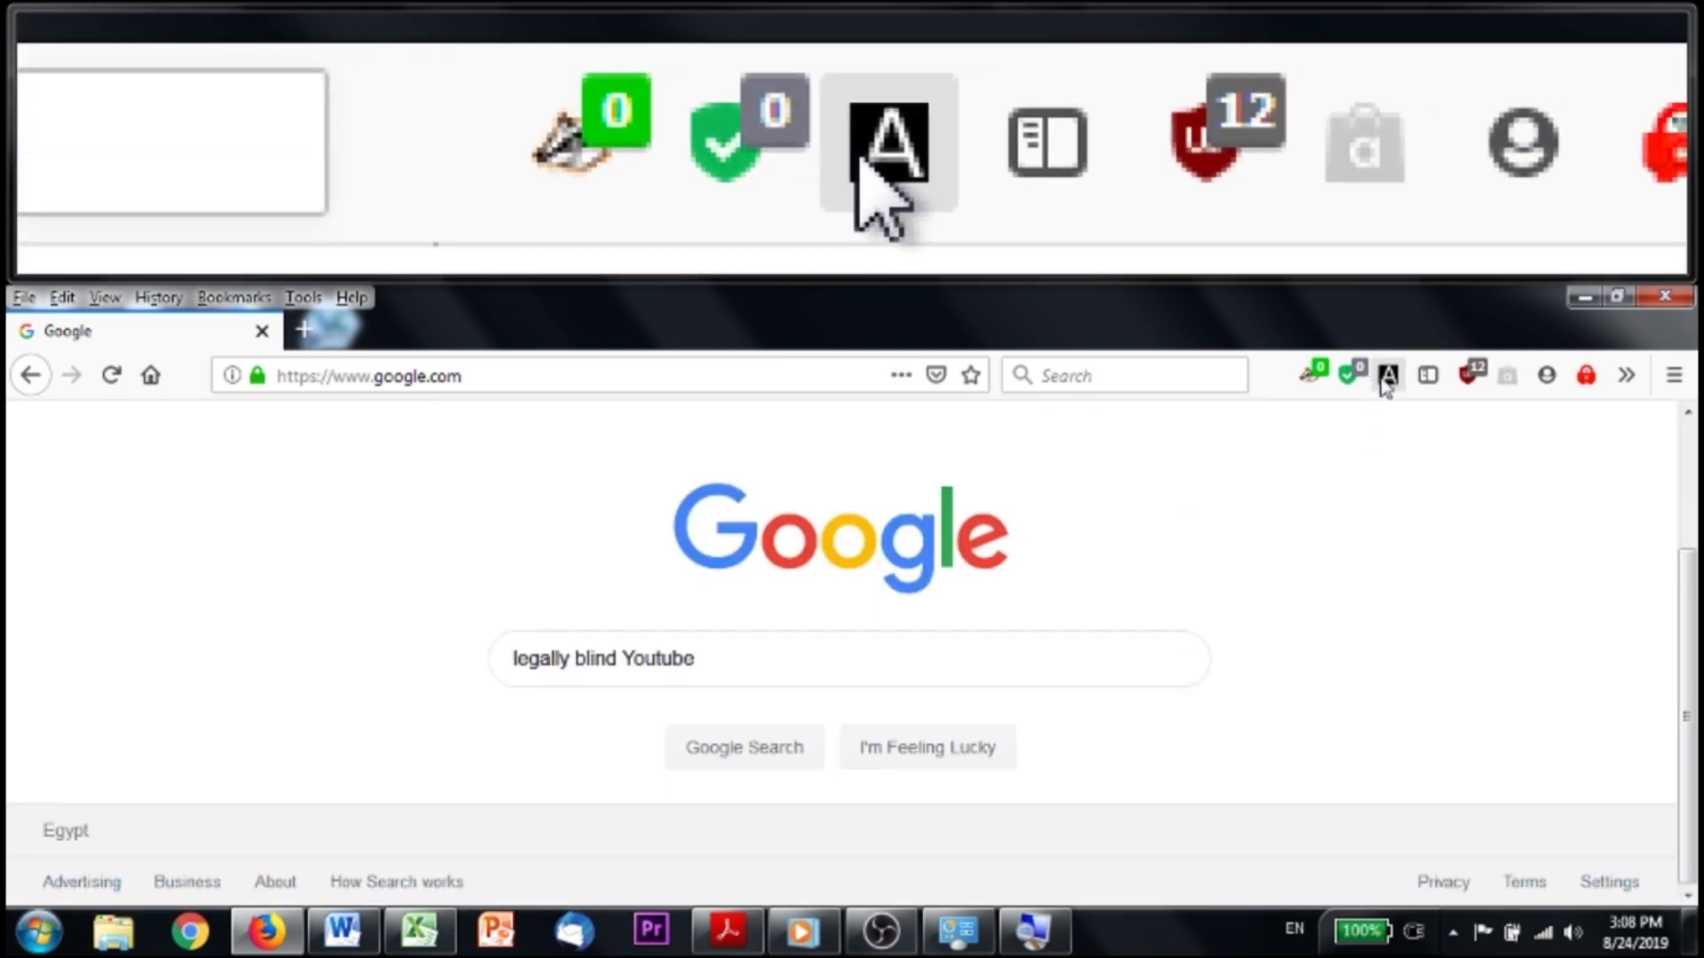
left_click(1388, 377)
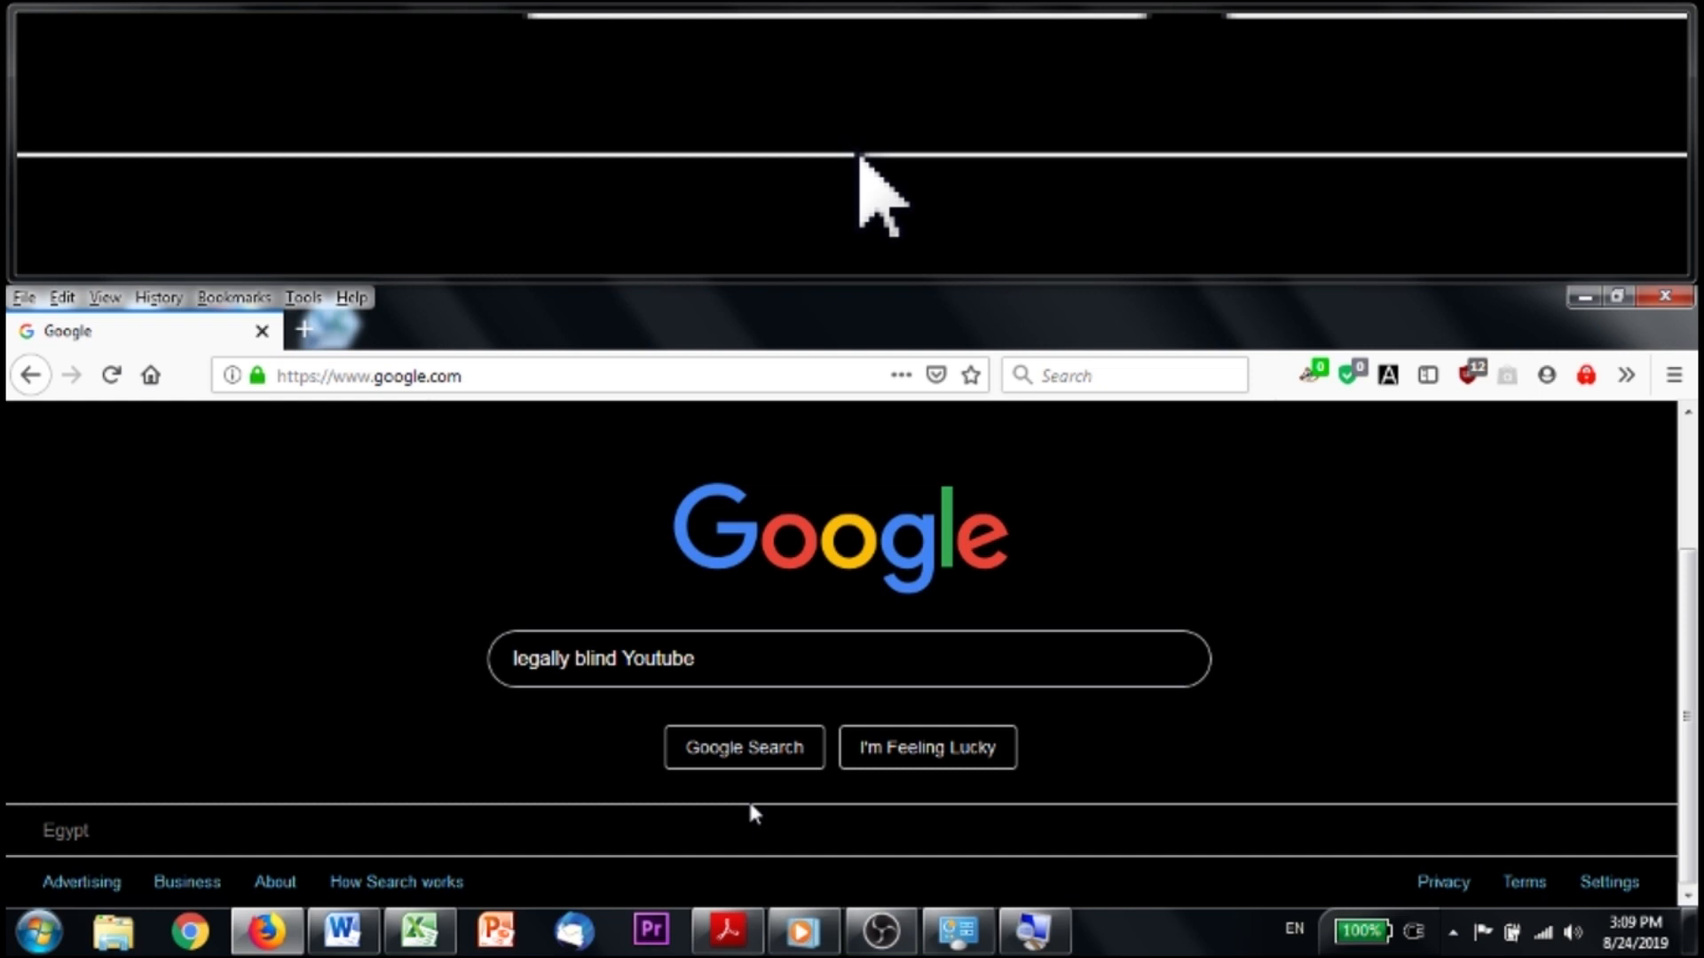
mouse_move(954, 927)
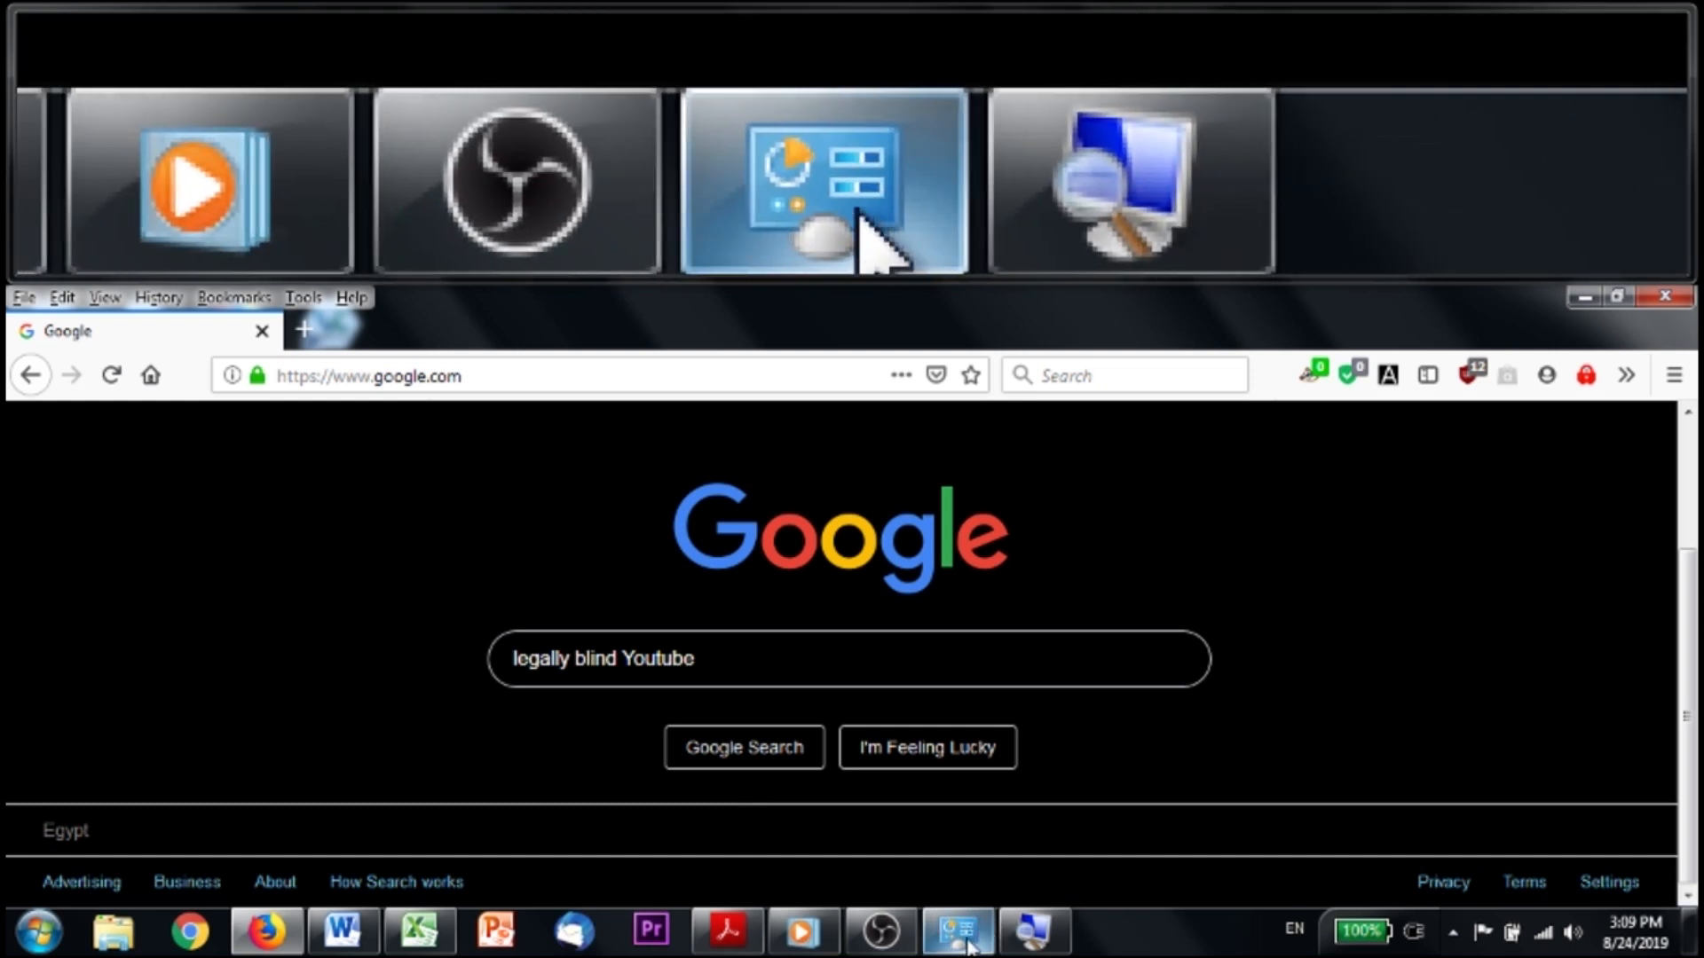
- From the Ease of Access Center's 'Make the computer easier to see' page, turn on High Contrast and confirm
left_click(954, 930)
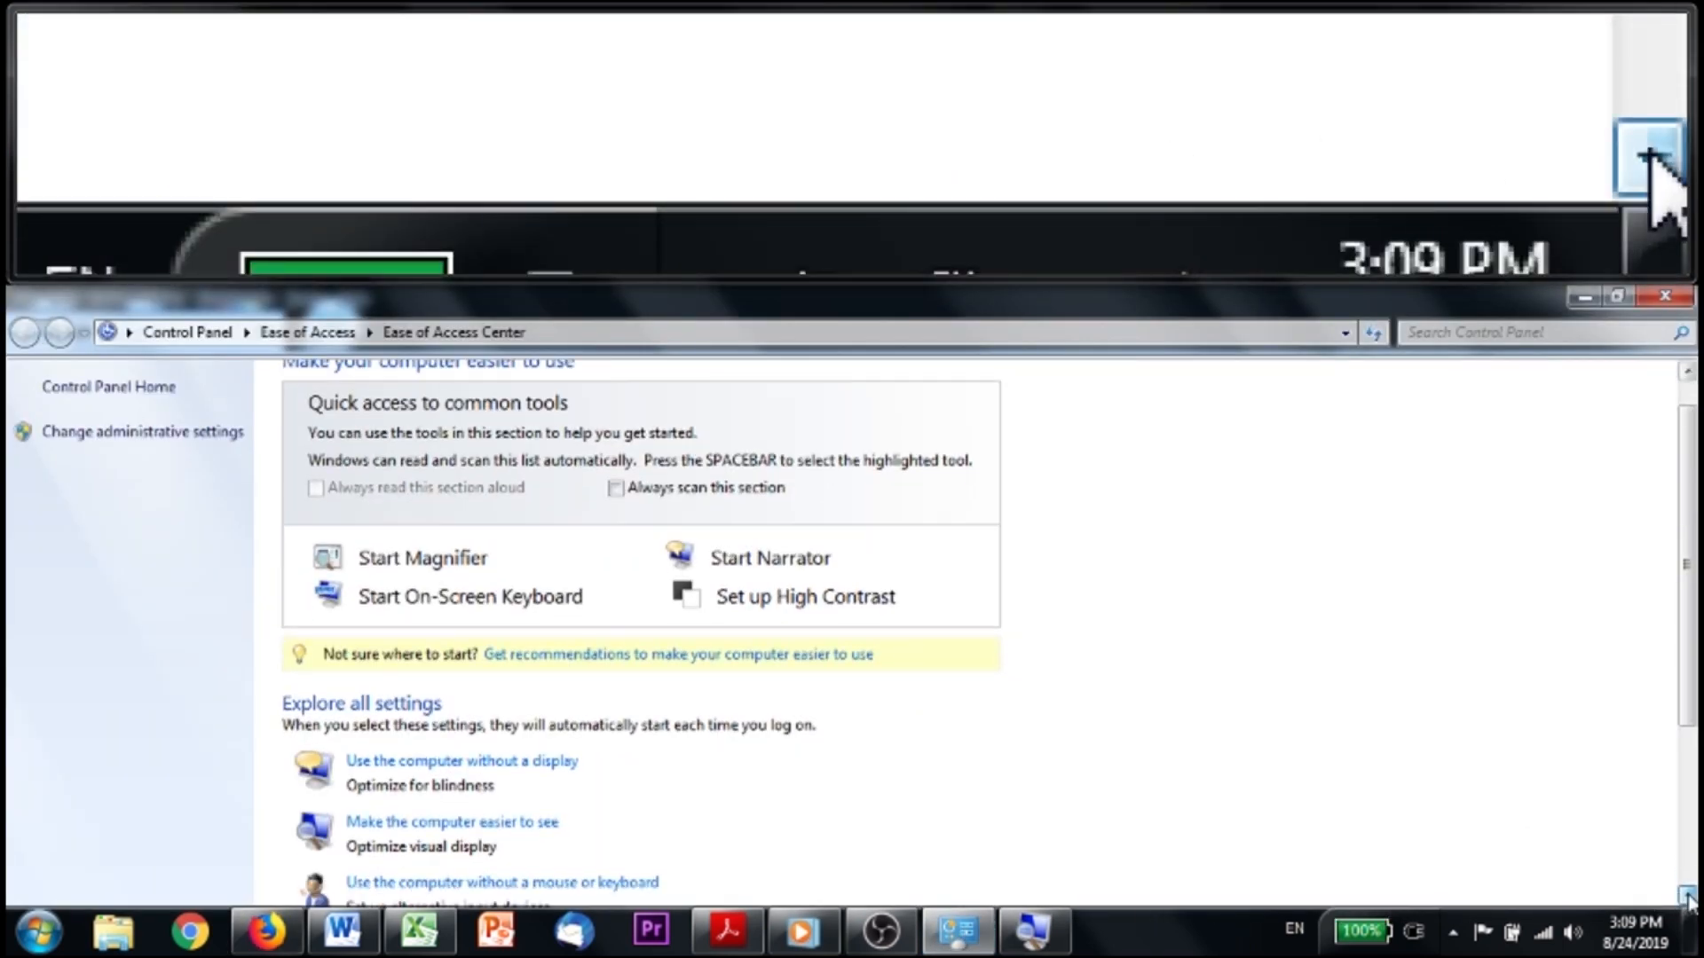
scroll("down", 3)
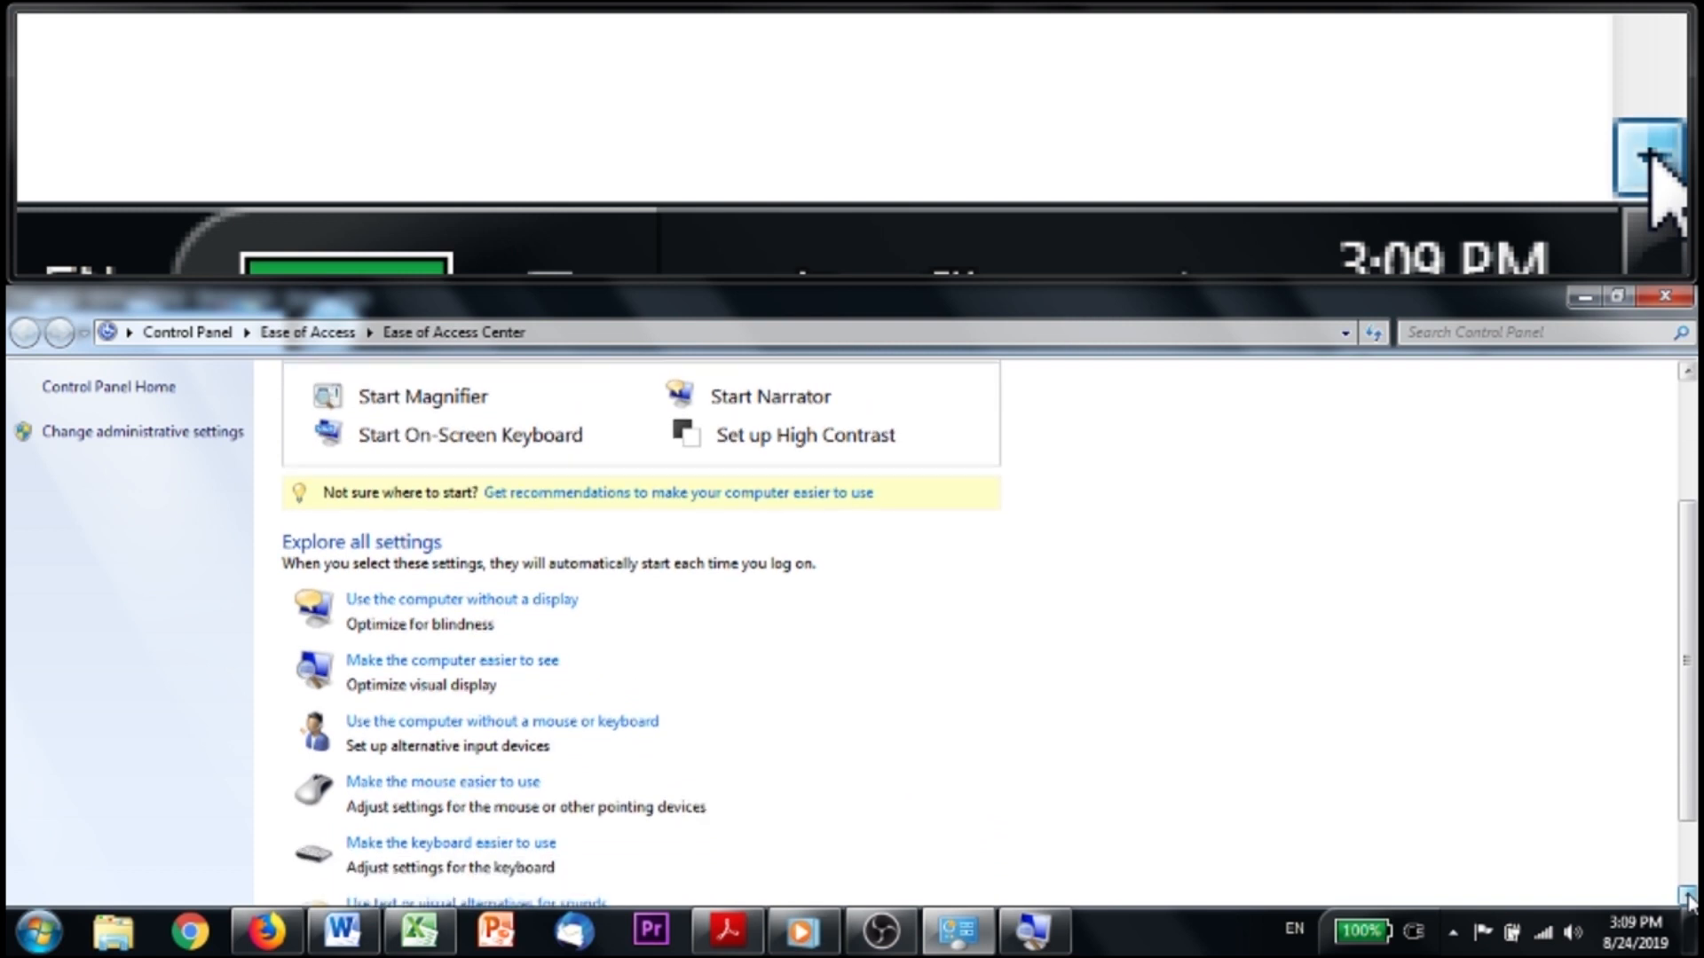
scroll("down", 3)
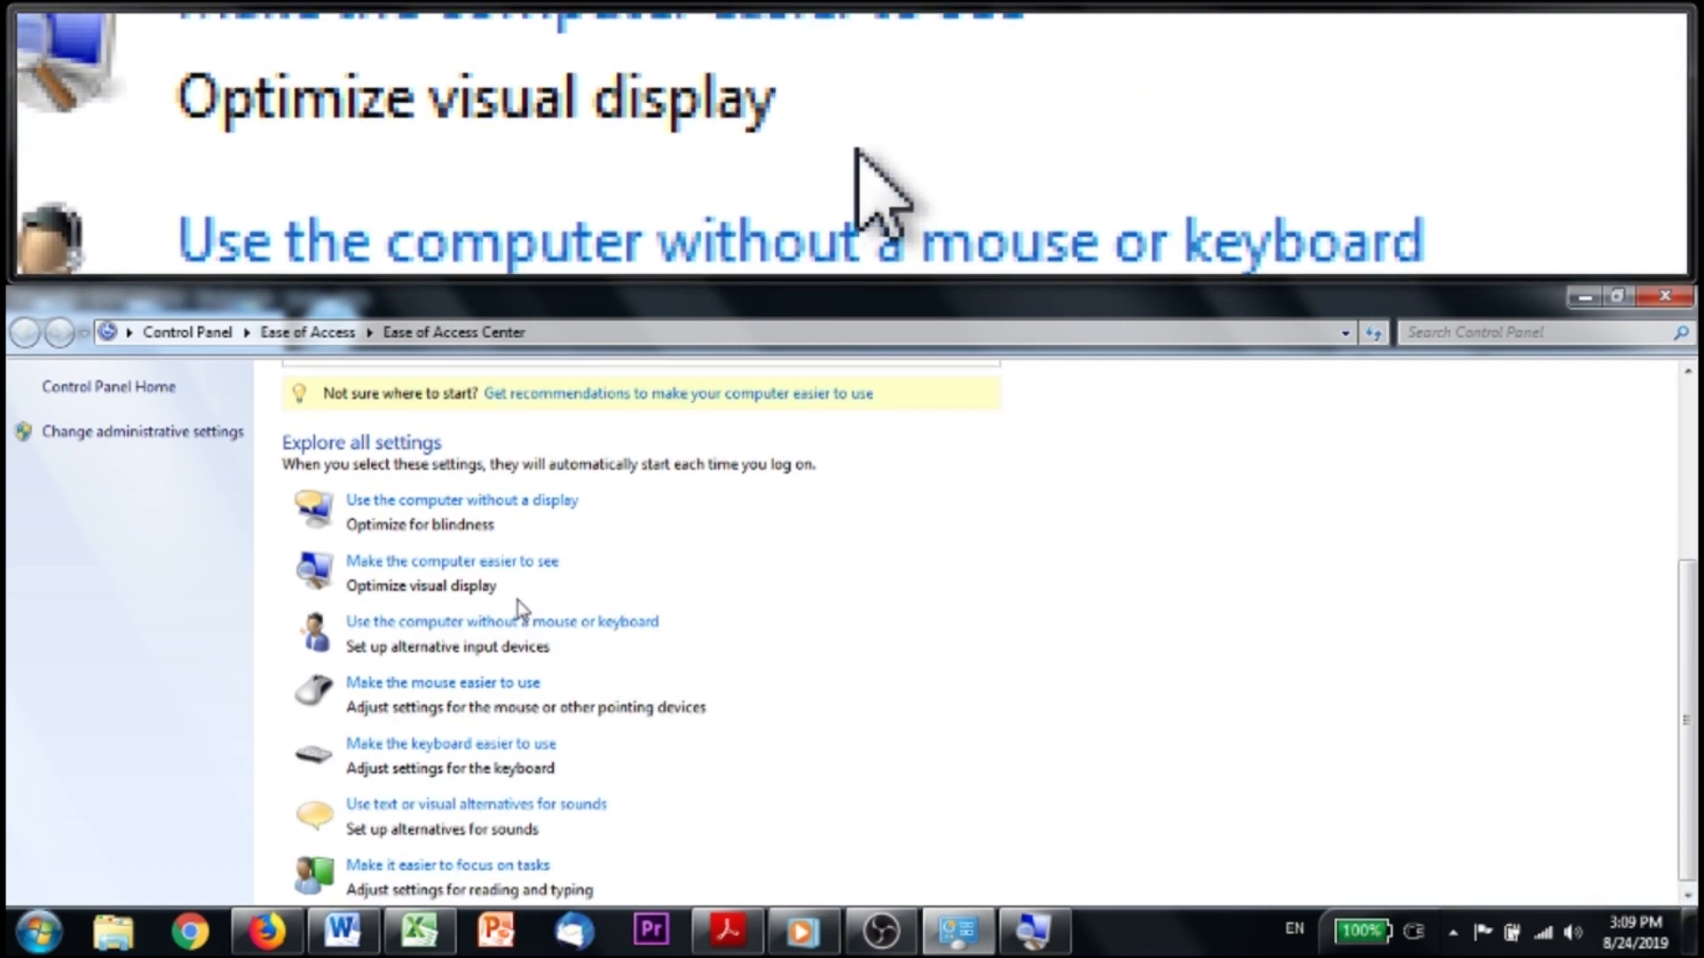
left_click(443, 561)
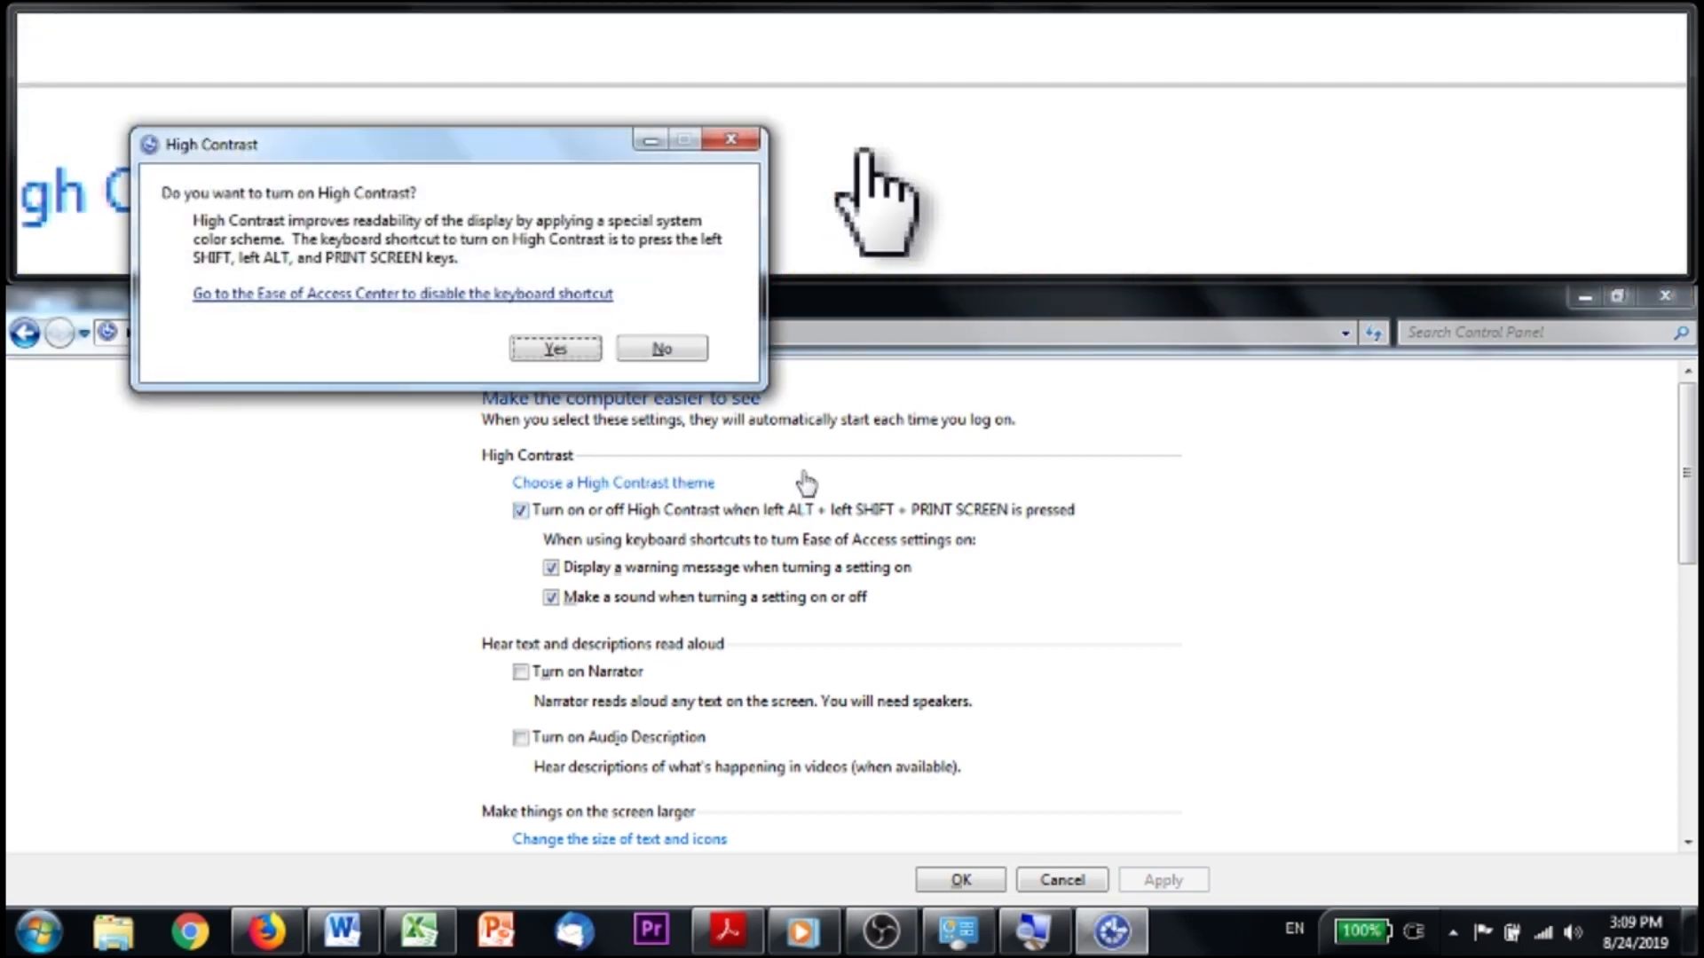
left_click(556, 348)
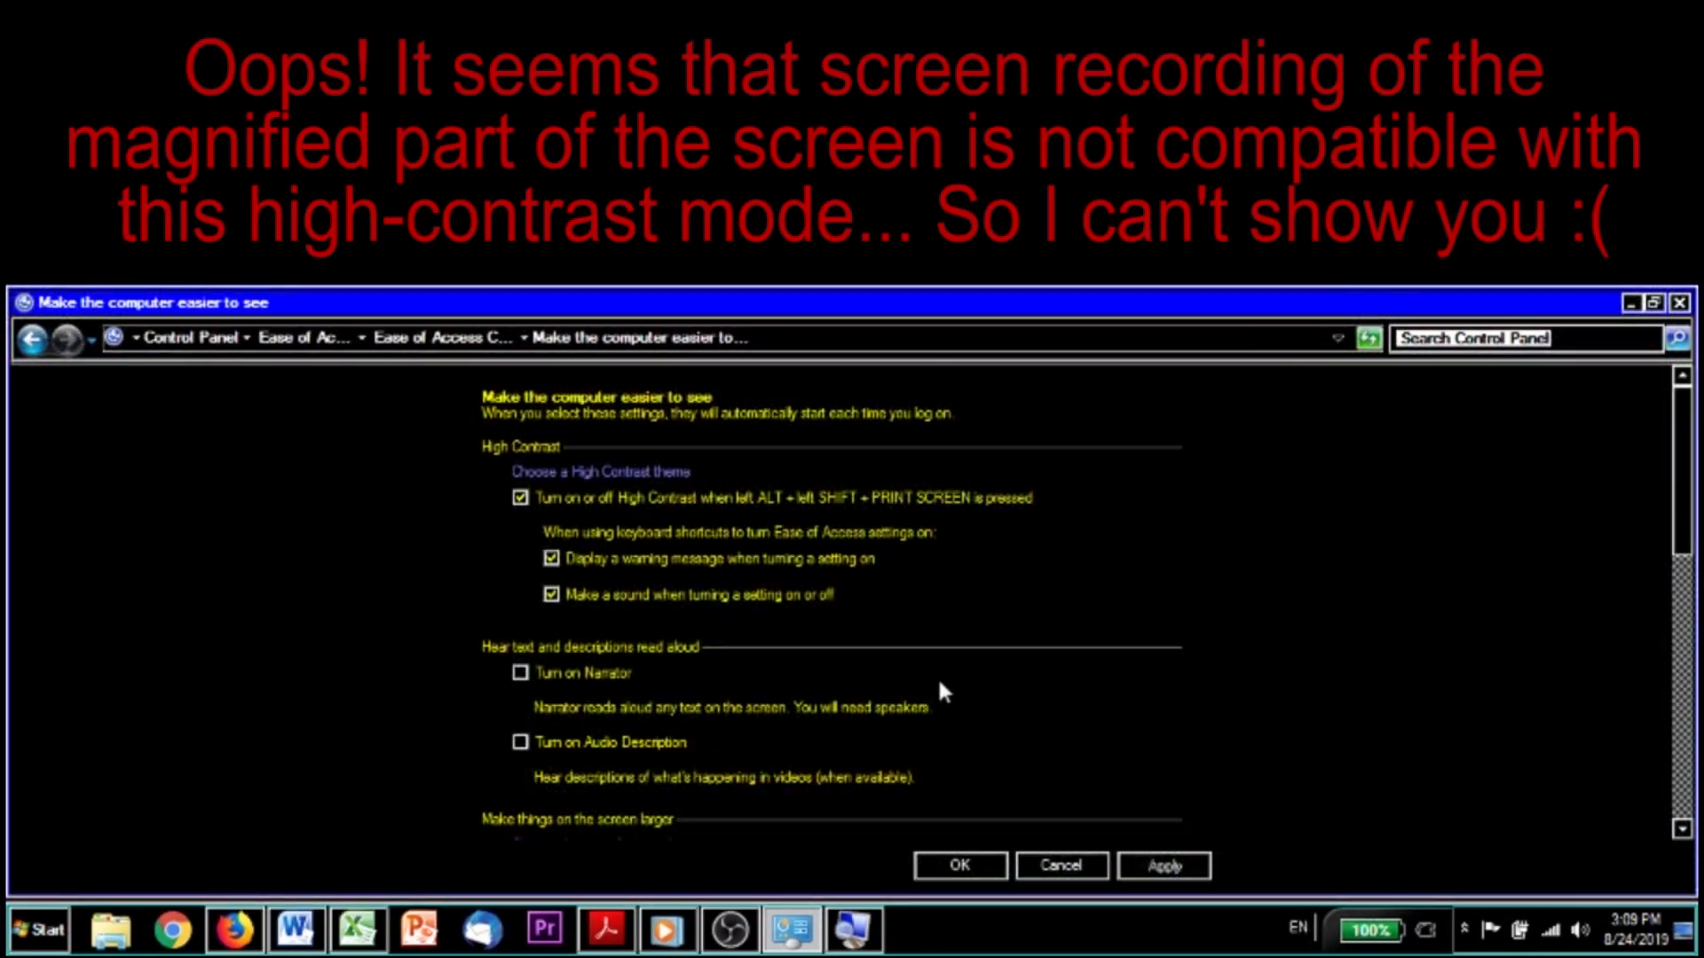
mouse_move(824, 756)
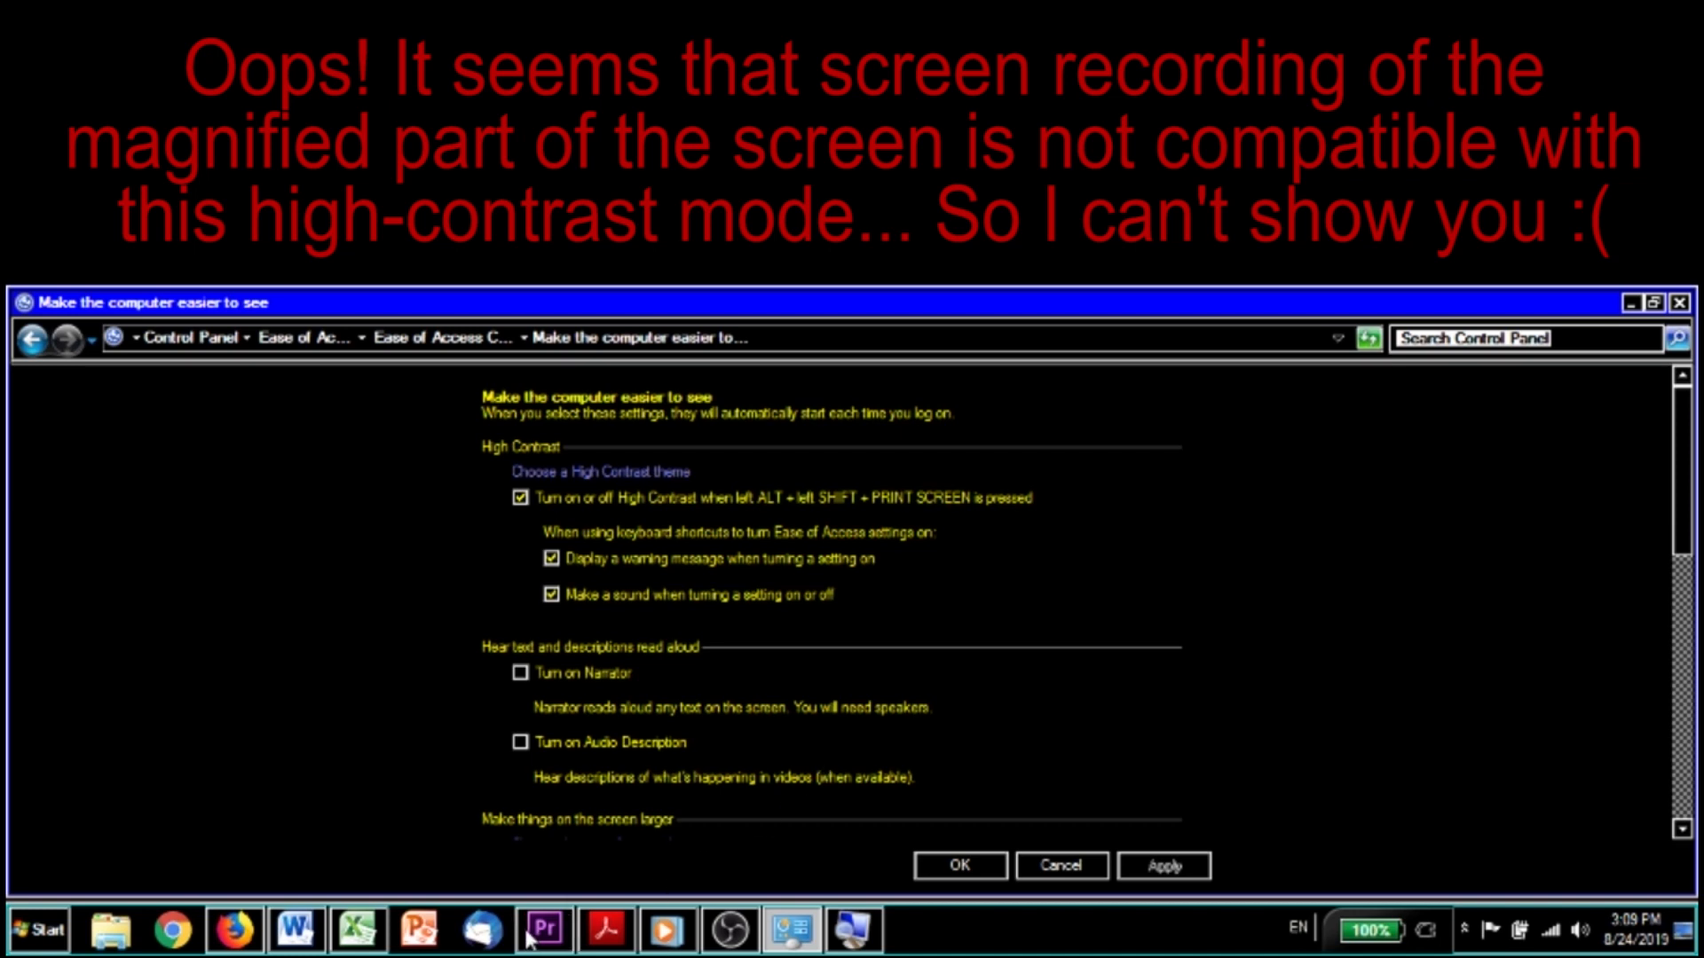
- Switch to the blank Excel workbook and enter 123 in cell A1
left_click(350, 926)
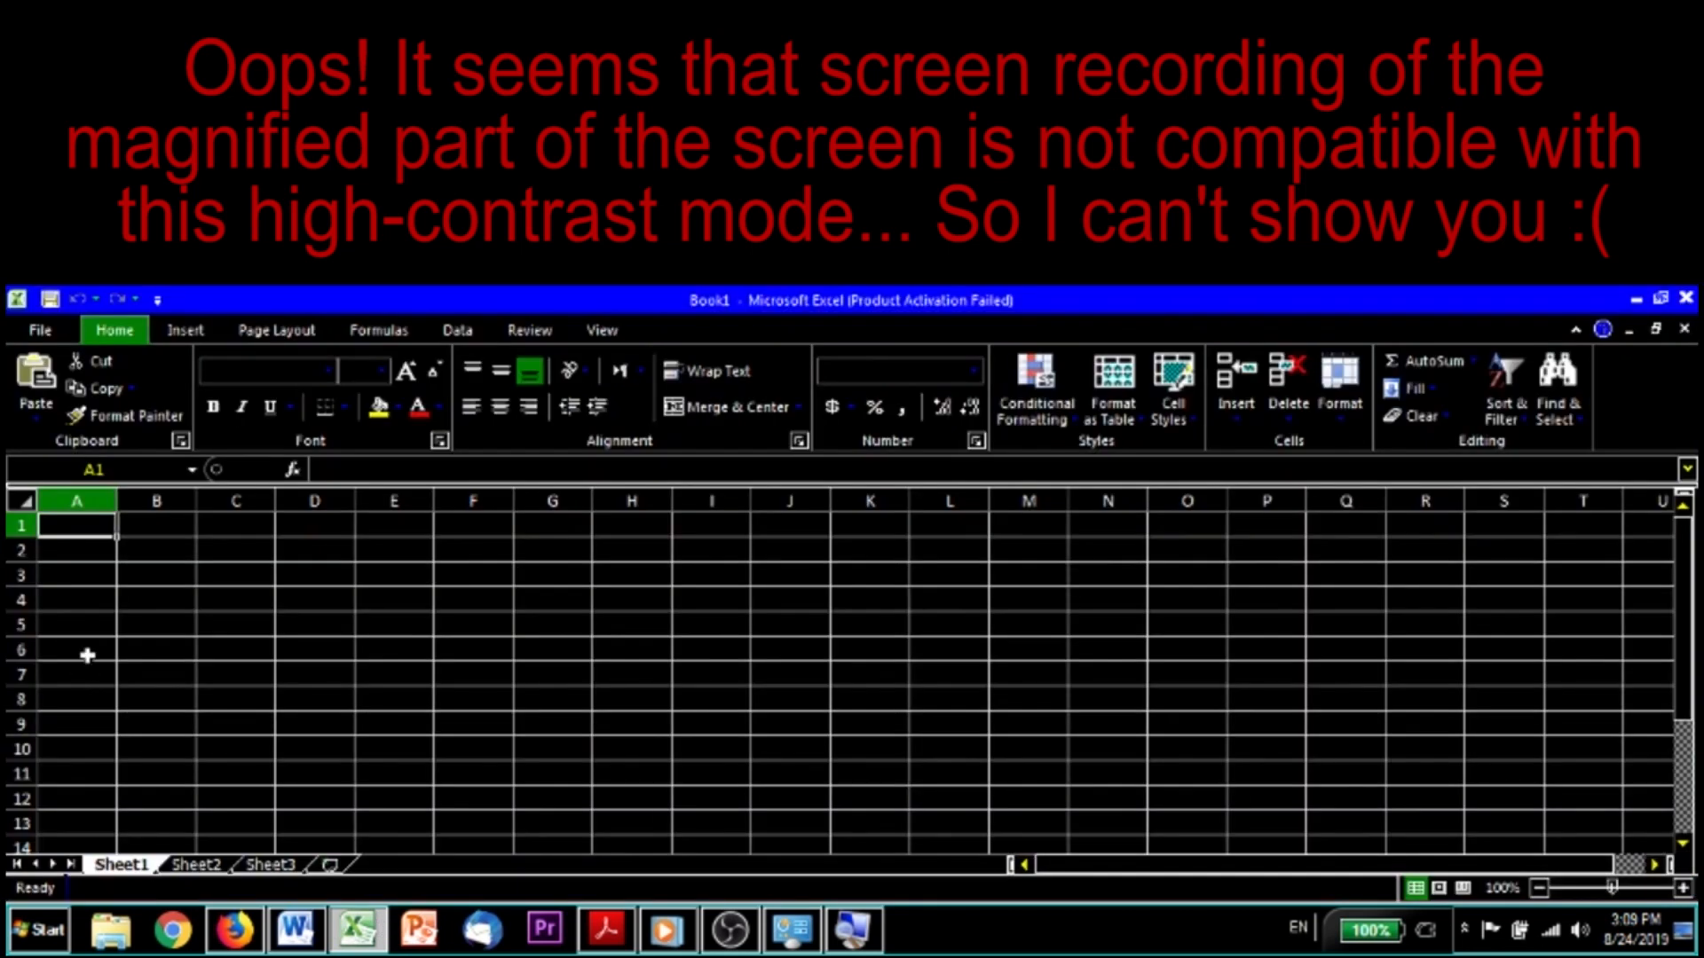
type("123")
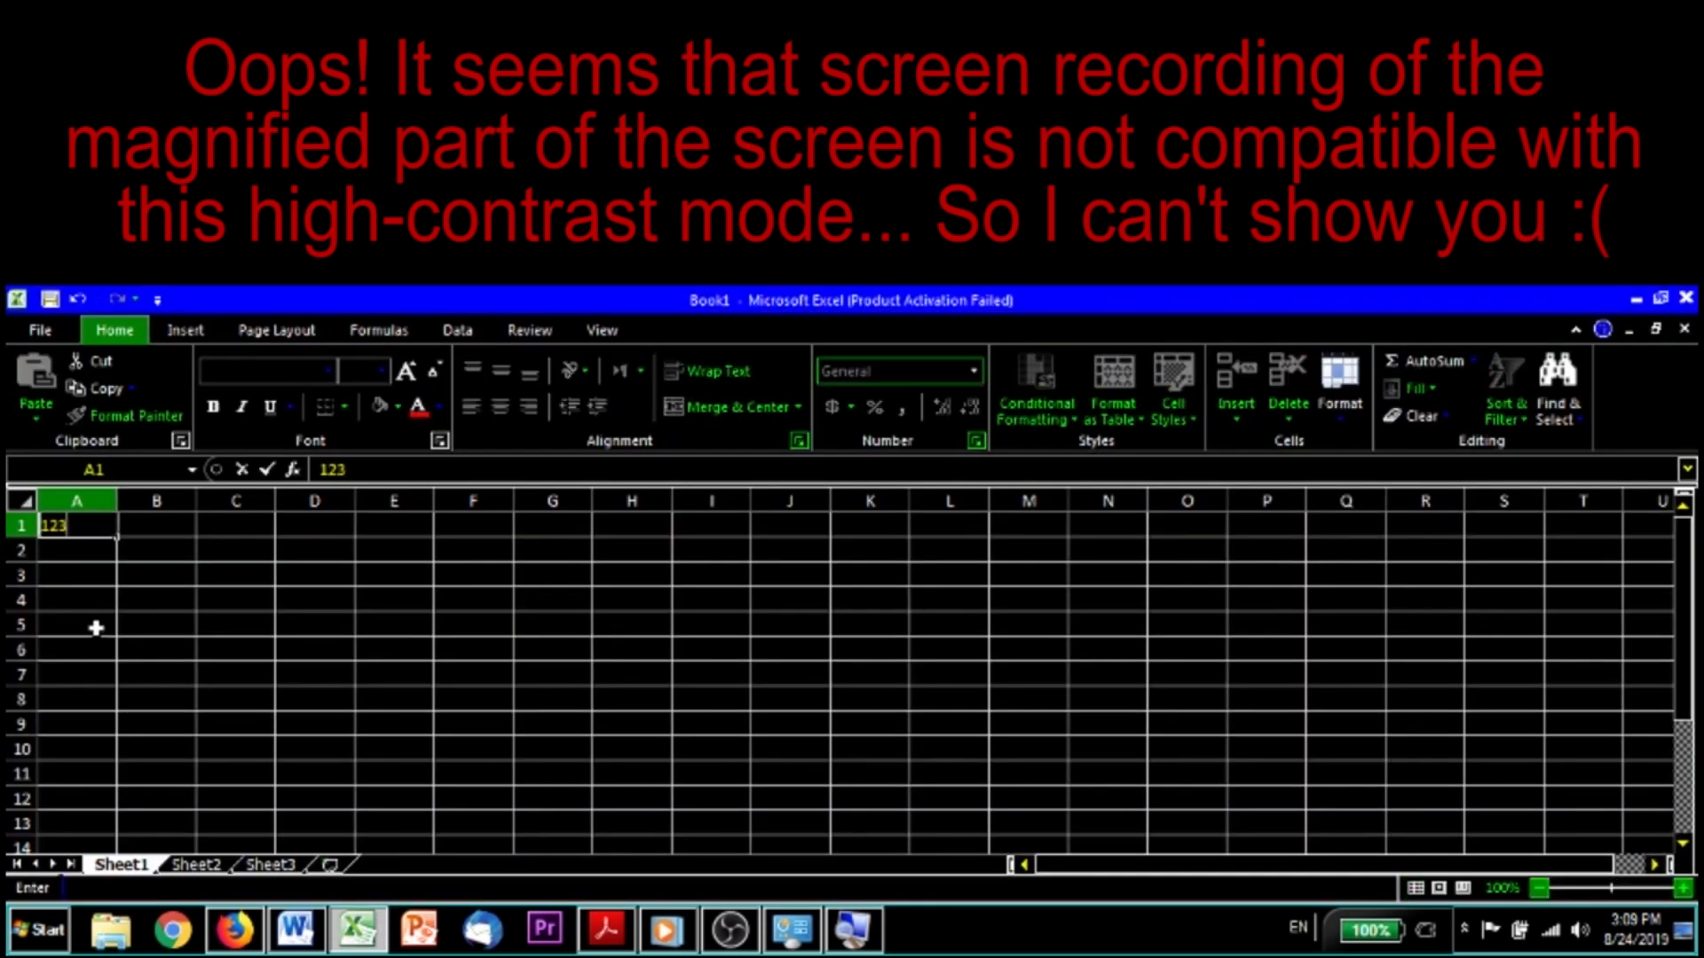
mouse_move(92, 573)
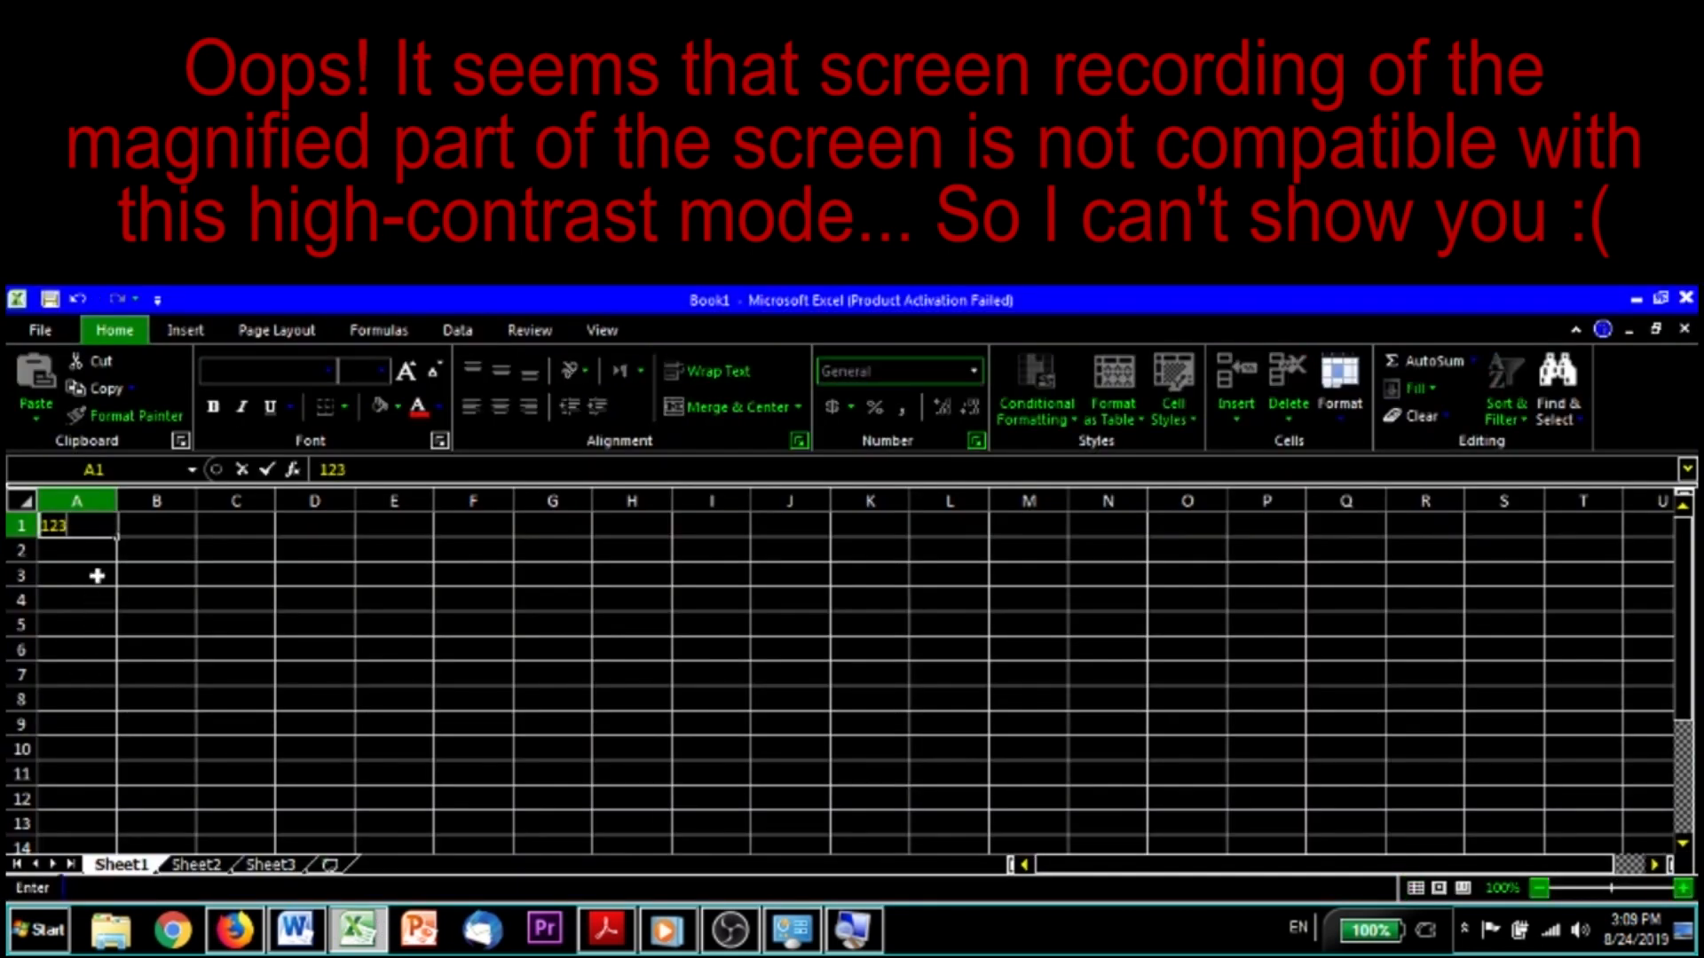
mouse_move(106, 566)
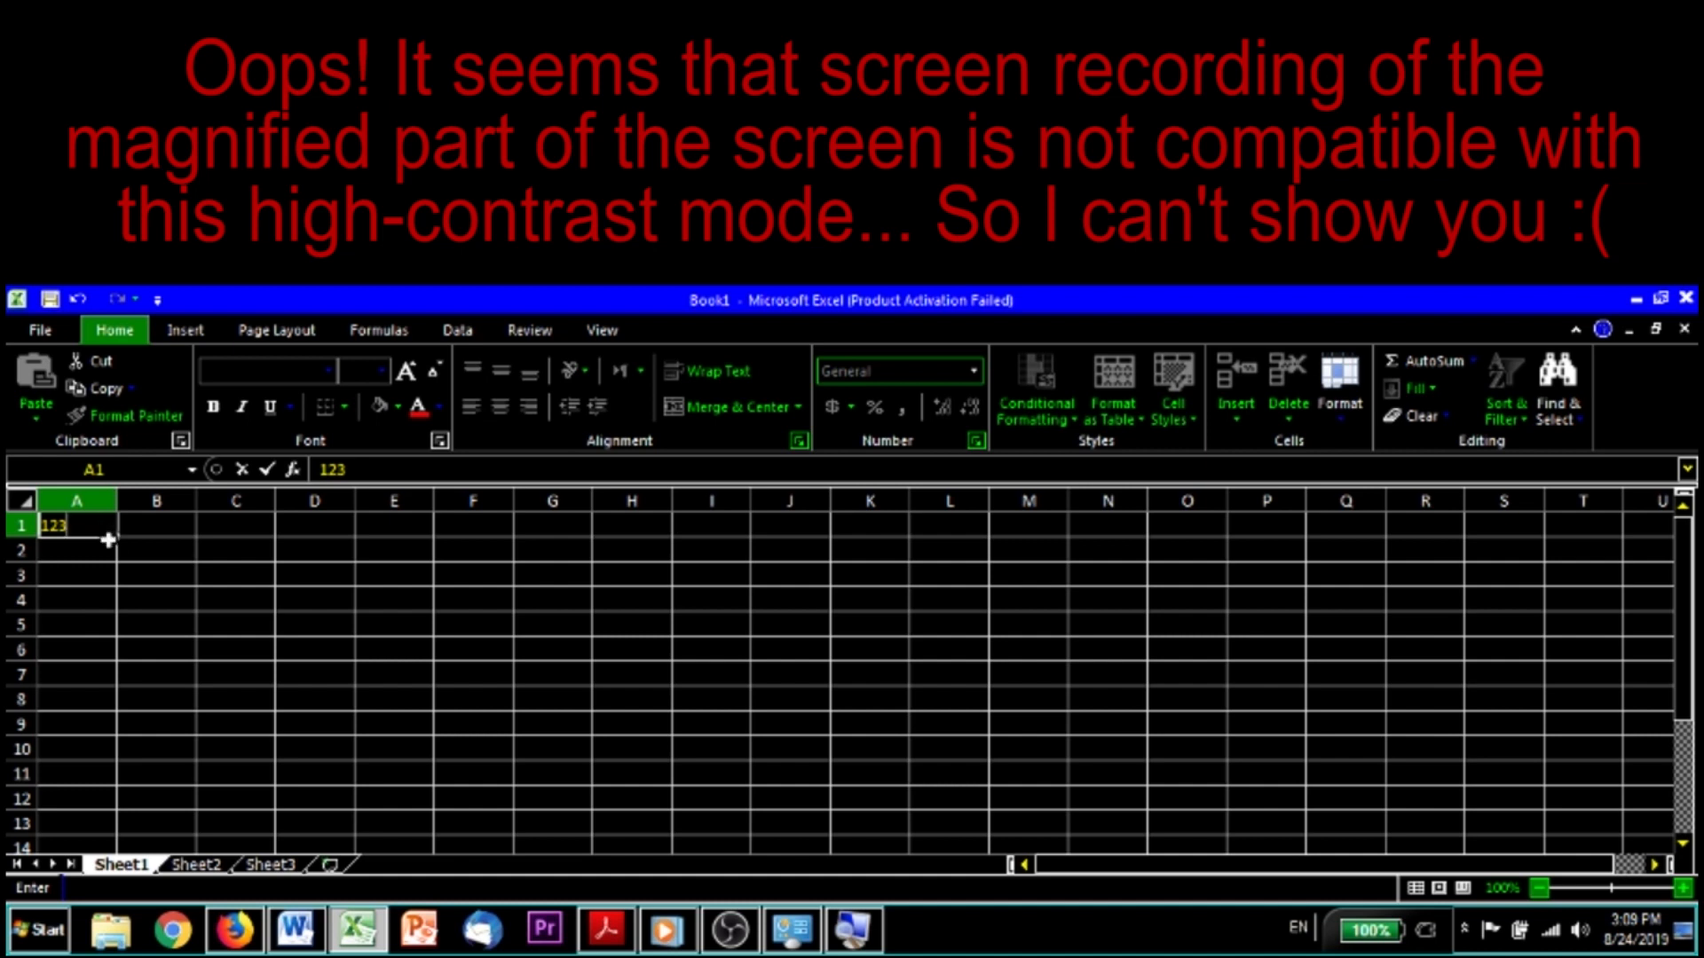
mouse_move(103, 522)
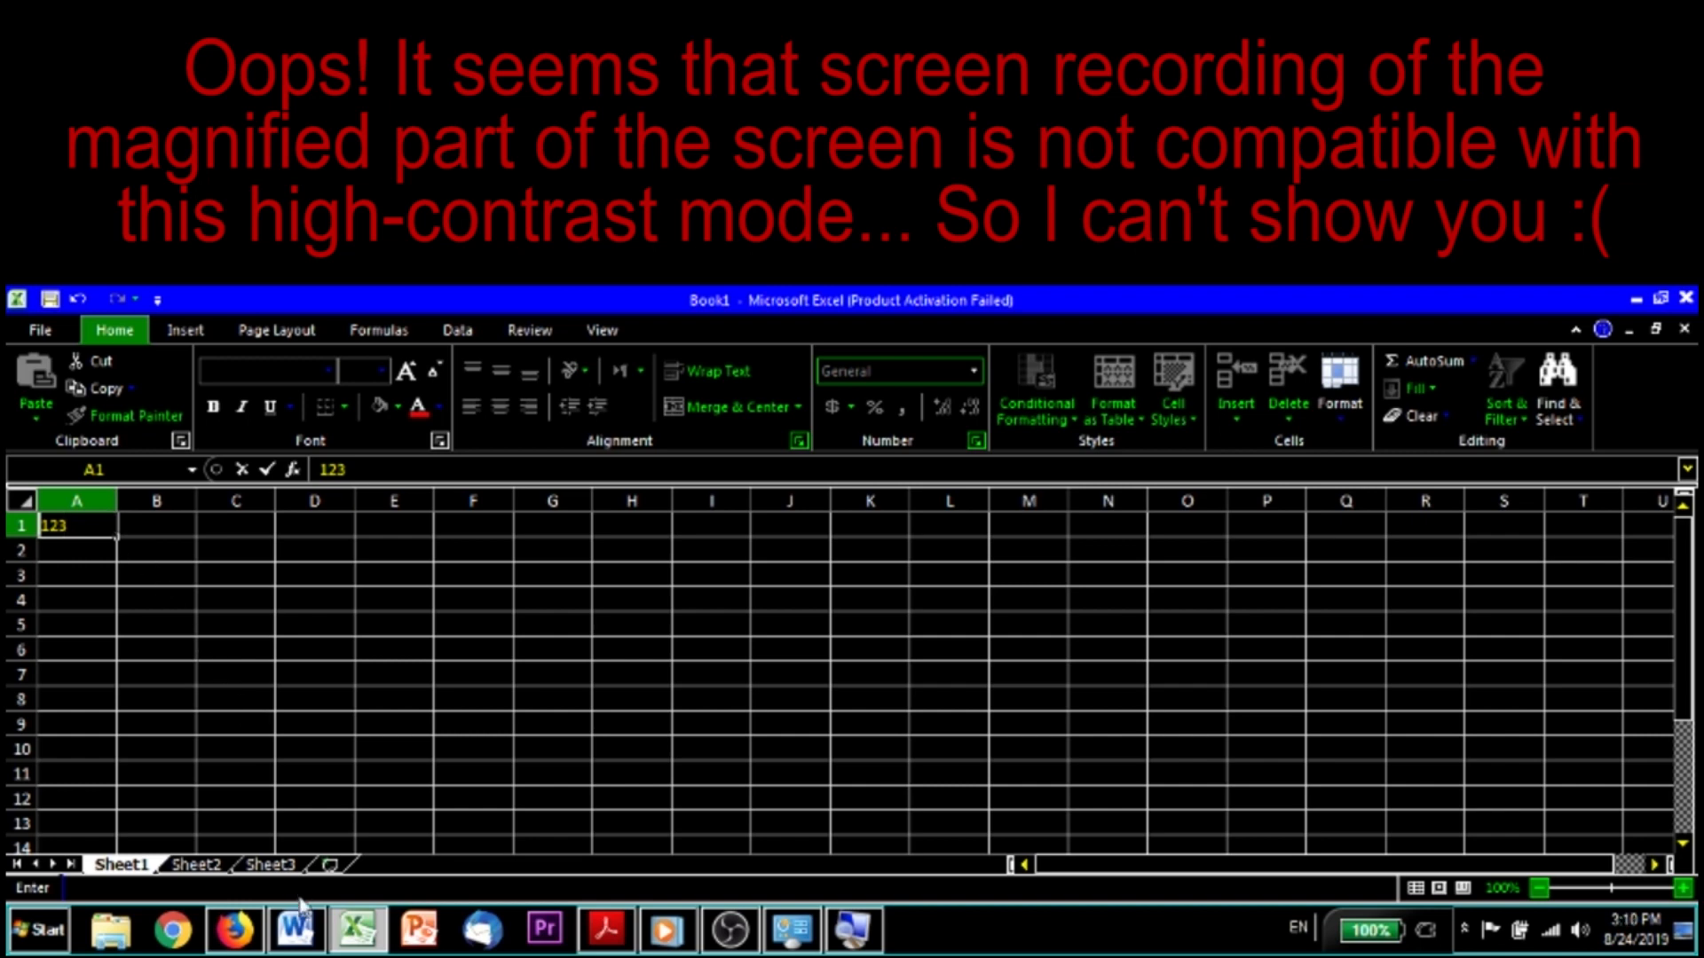
- Switch to the blank Word document and write 'Maha is my name!'
left_click(294, 953)
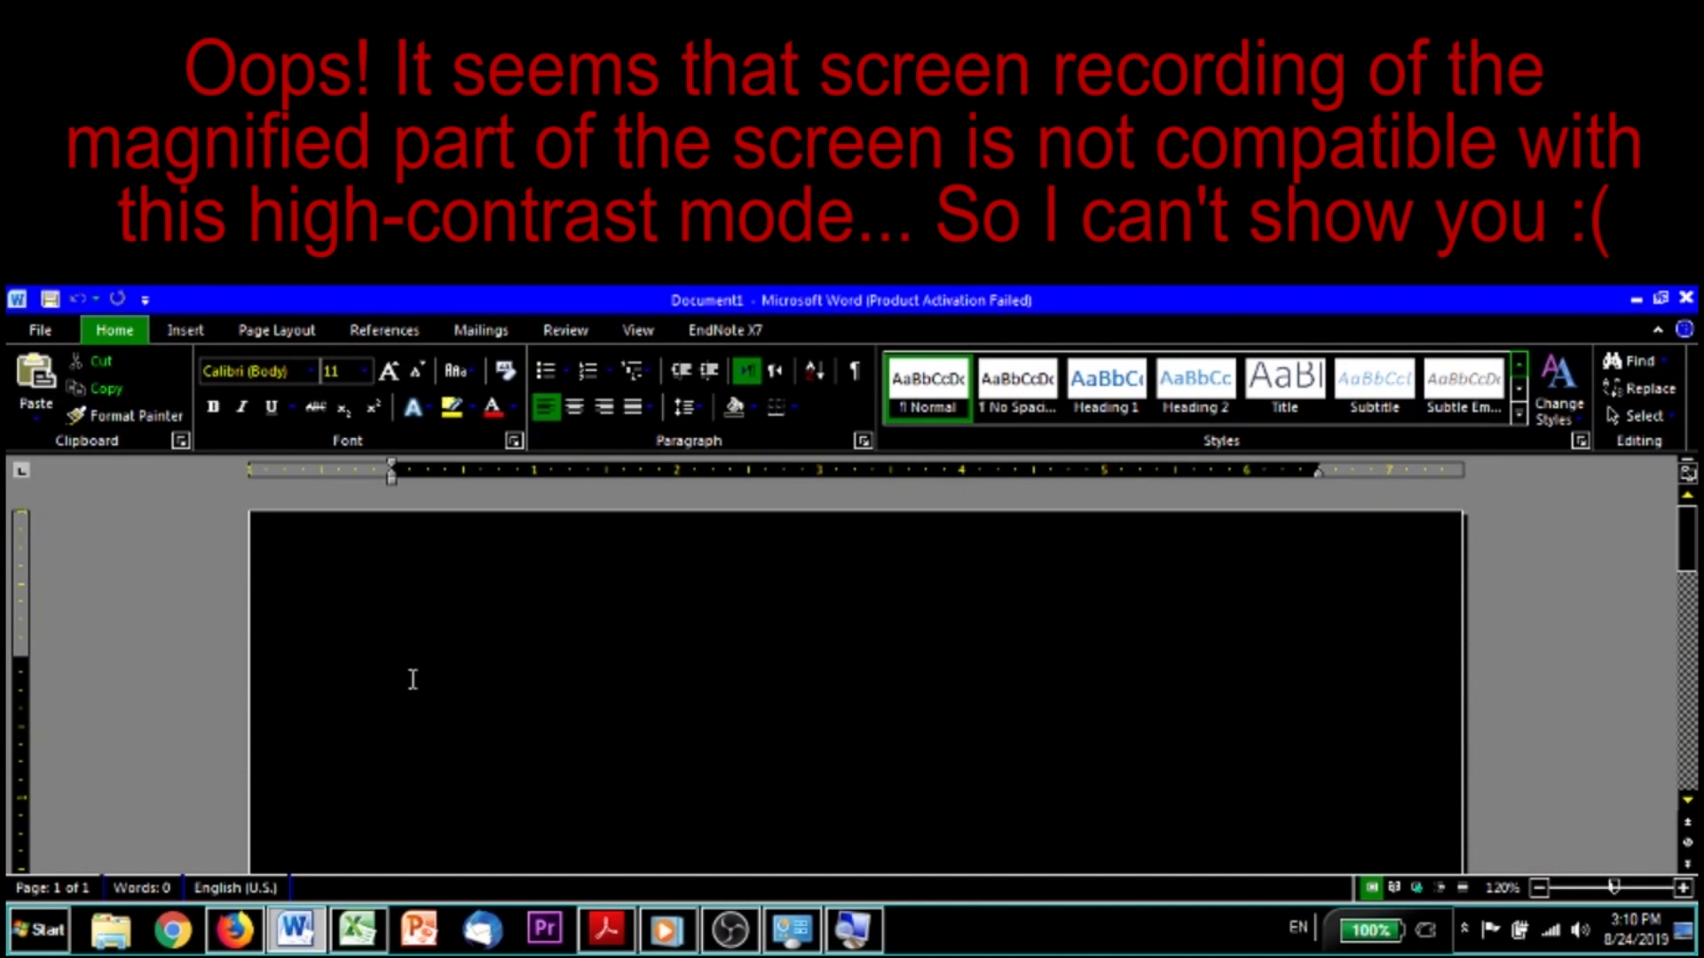
type("Maha")
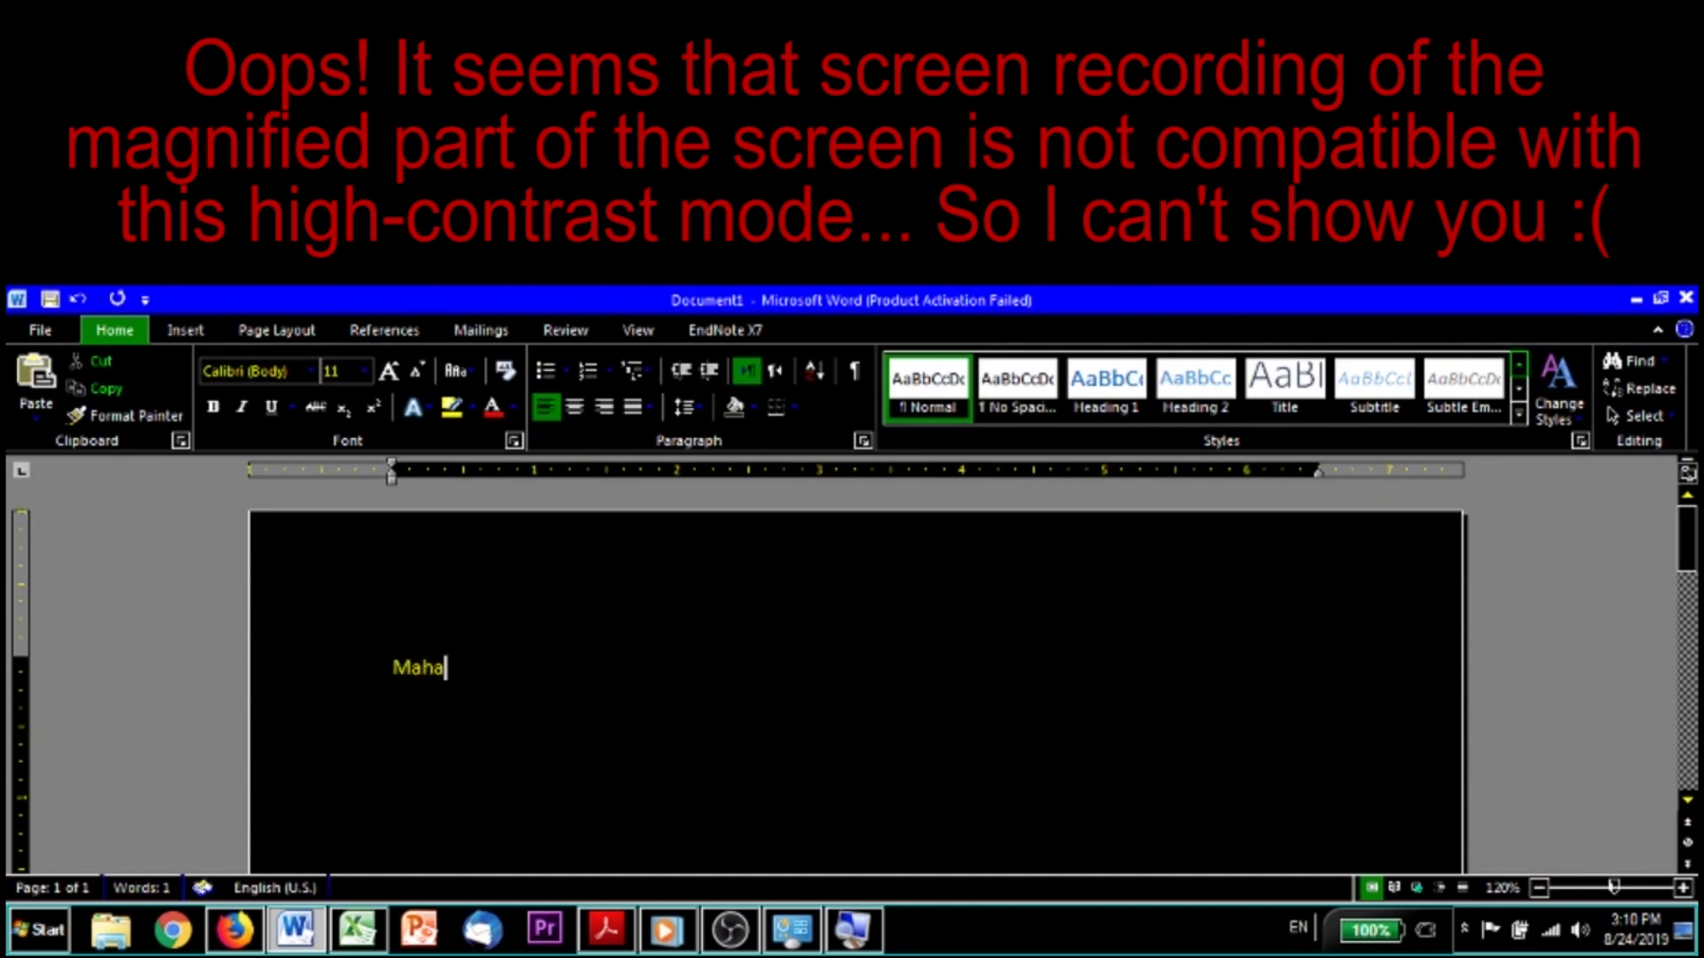
type("is my name!")
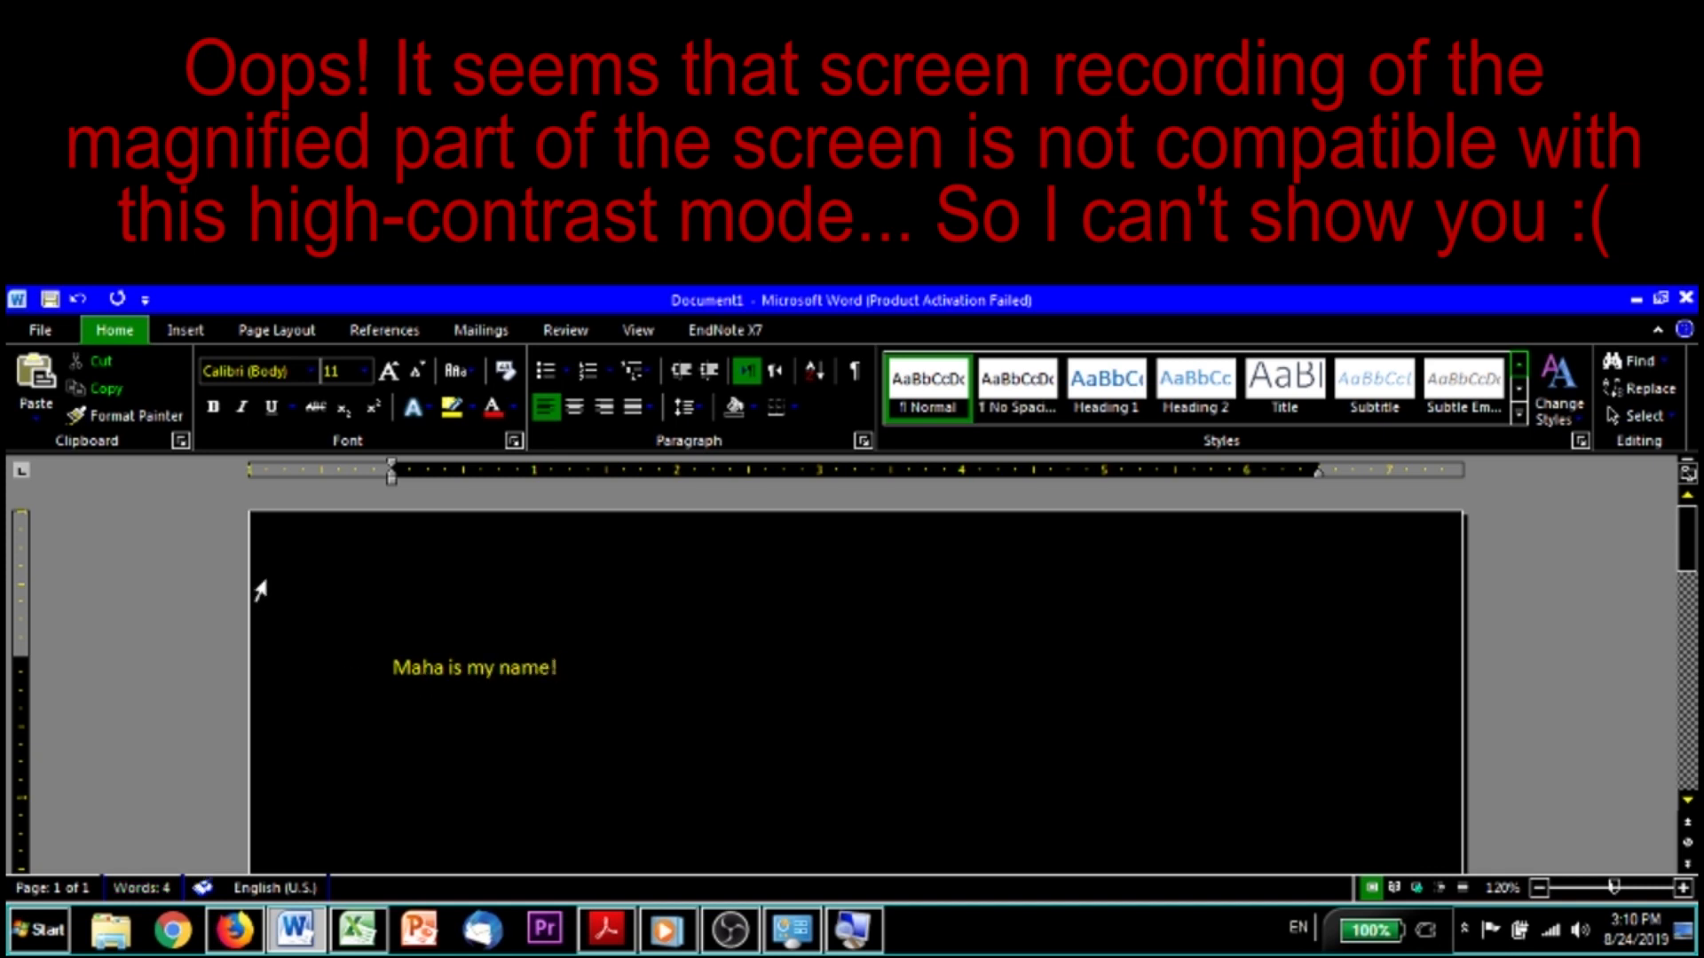
mouse_move(156, 433)
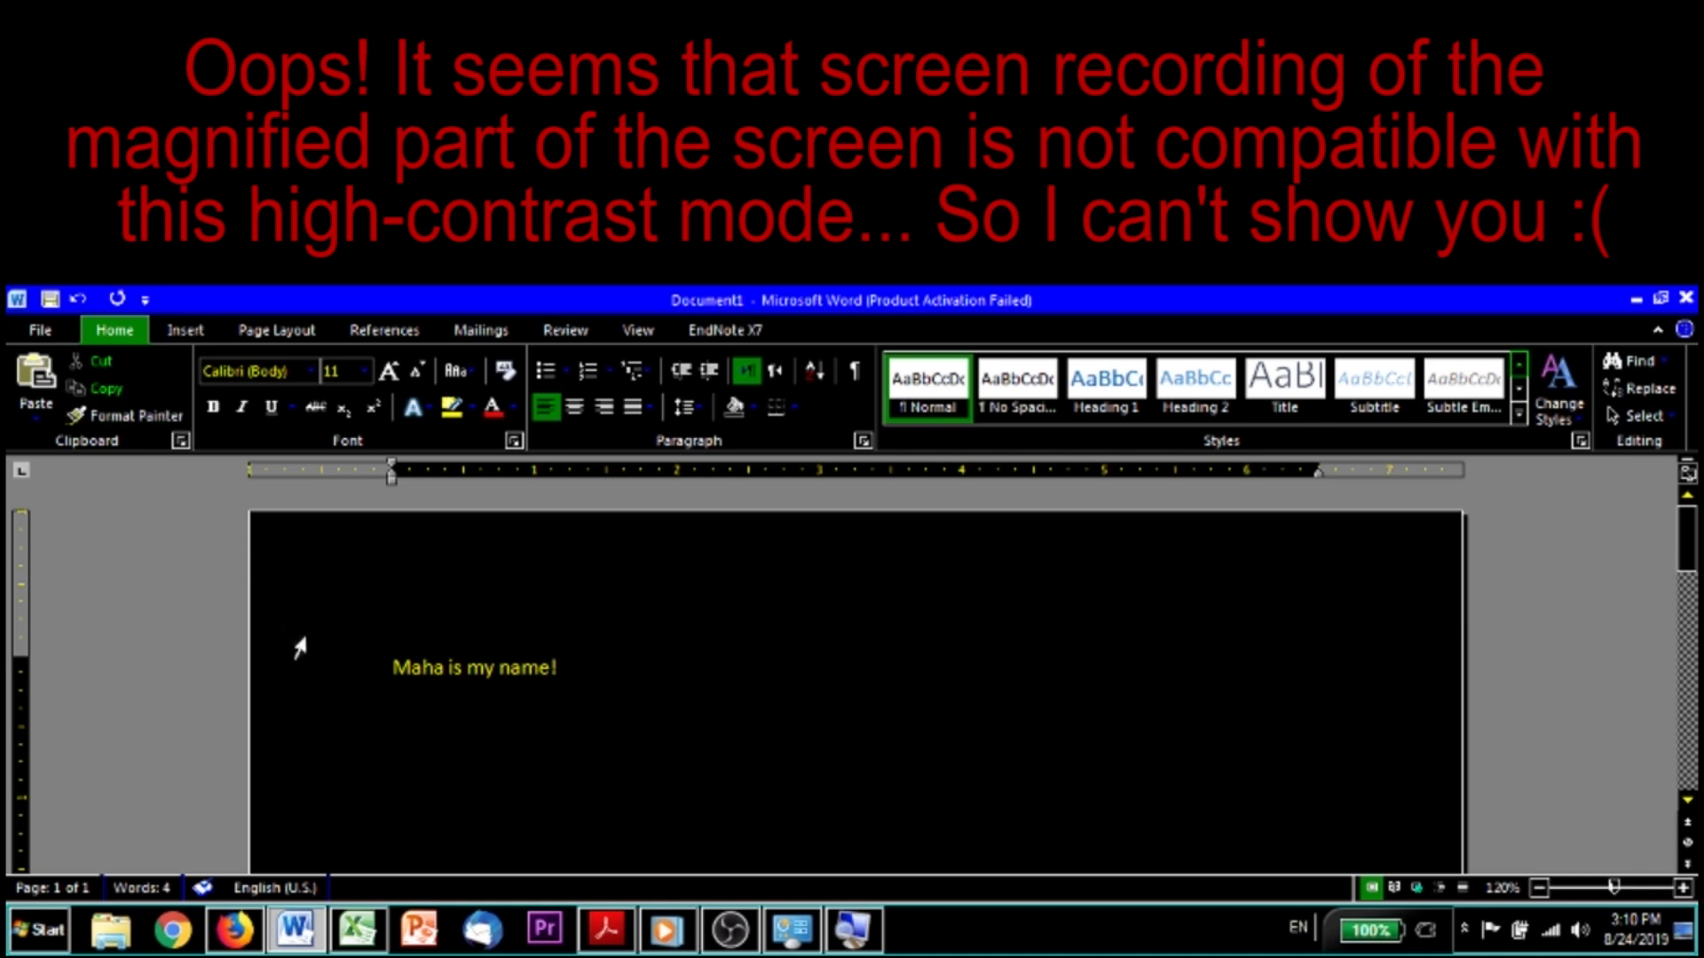
mouse_move(301, 655)
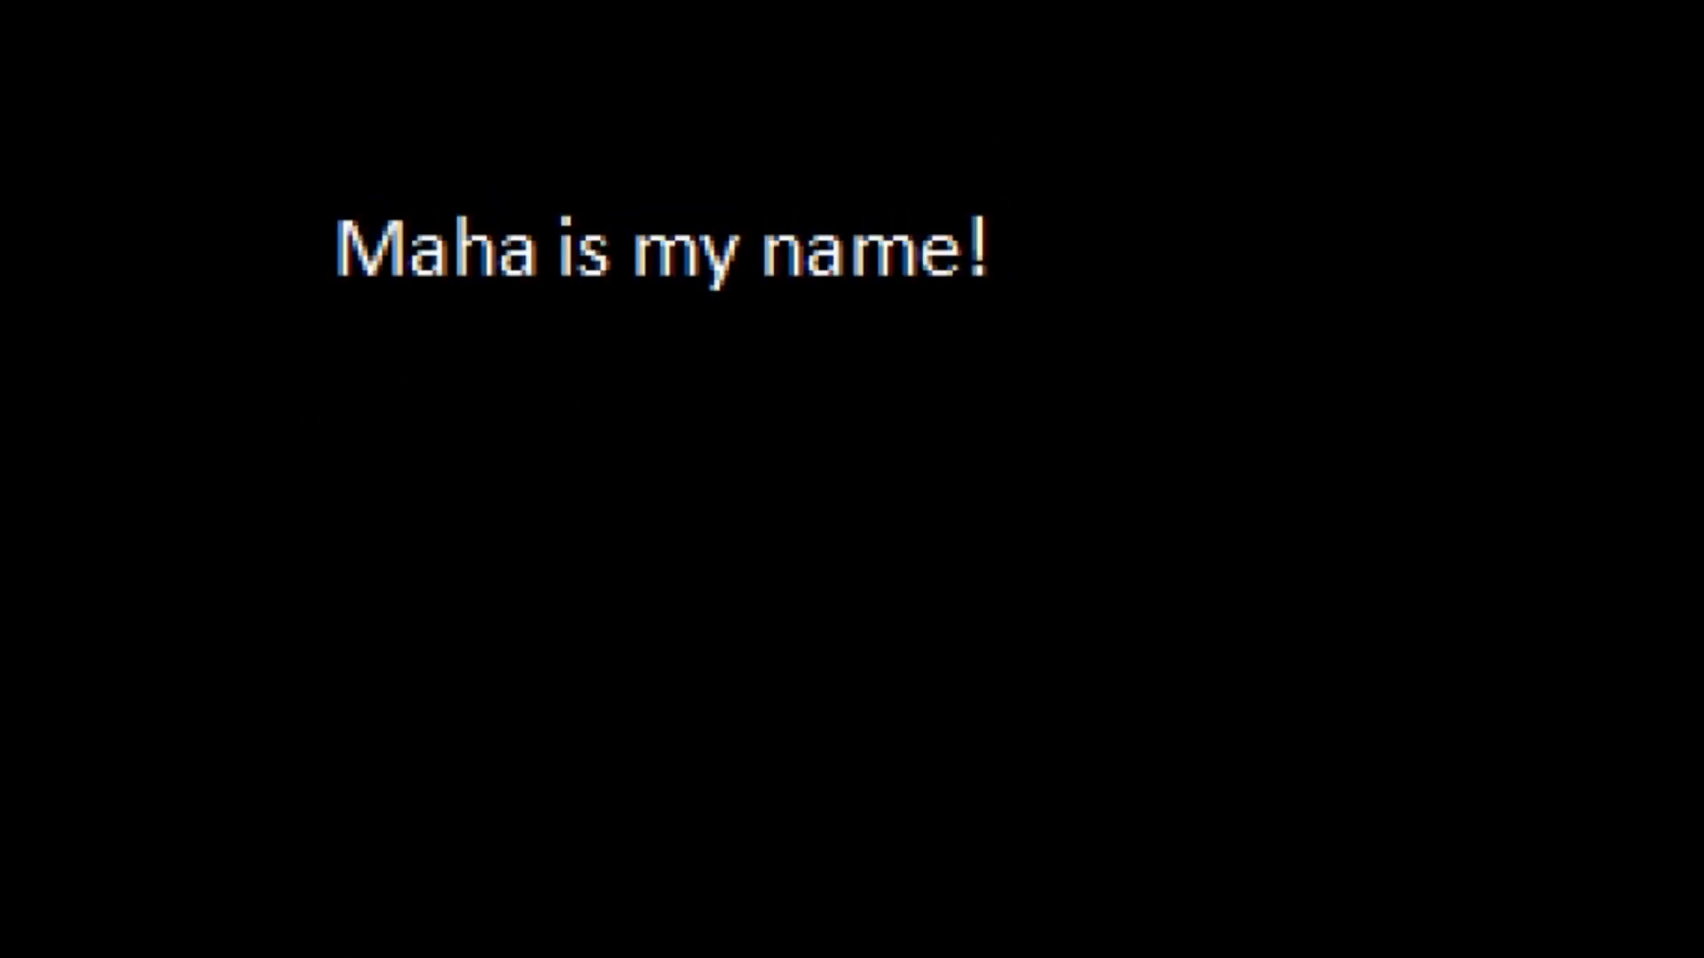
- Add 'My name is Maha...' and 'Yay!' after the magnified sentence in Word
type("My name is M")
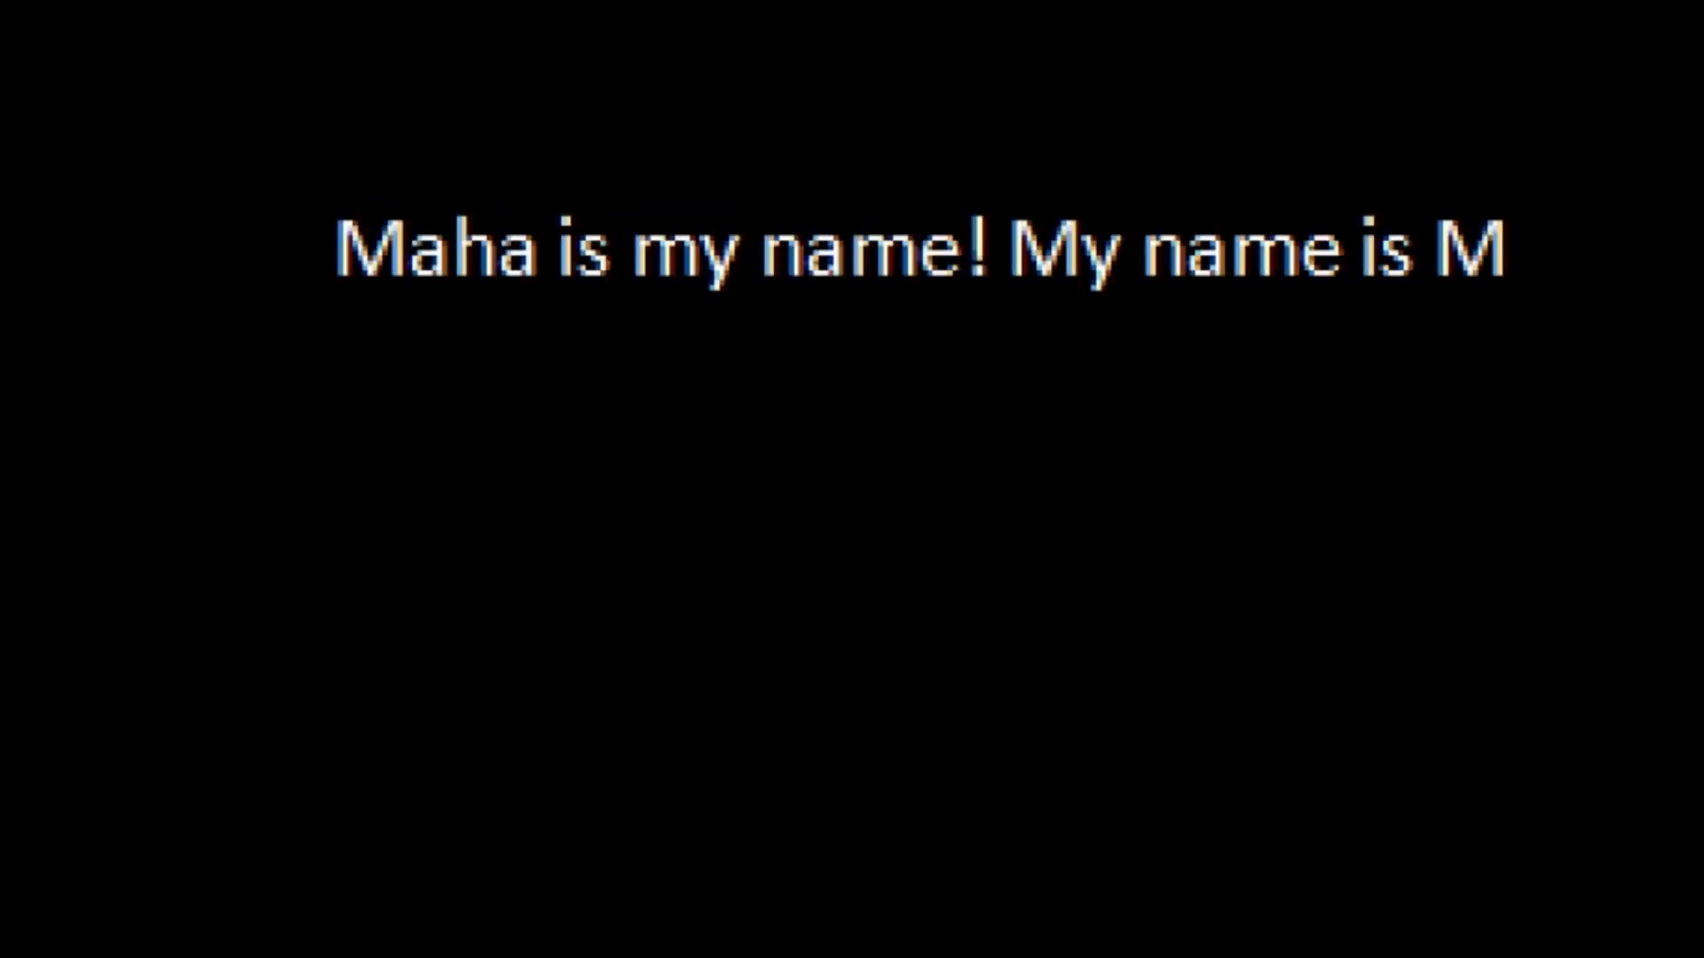
type("aha...")
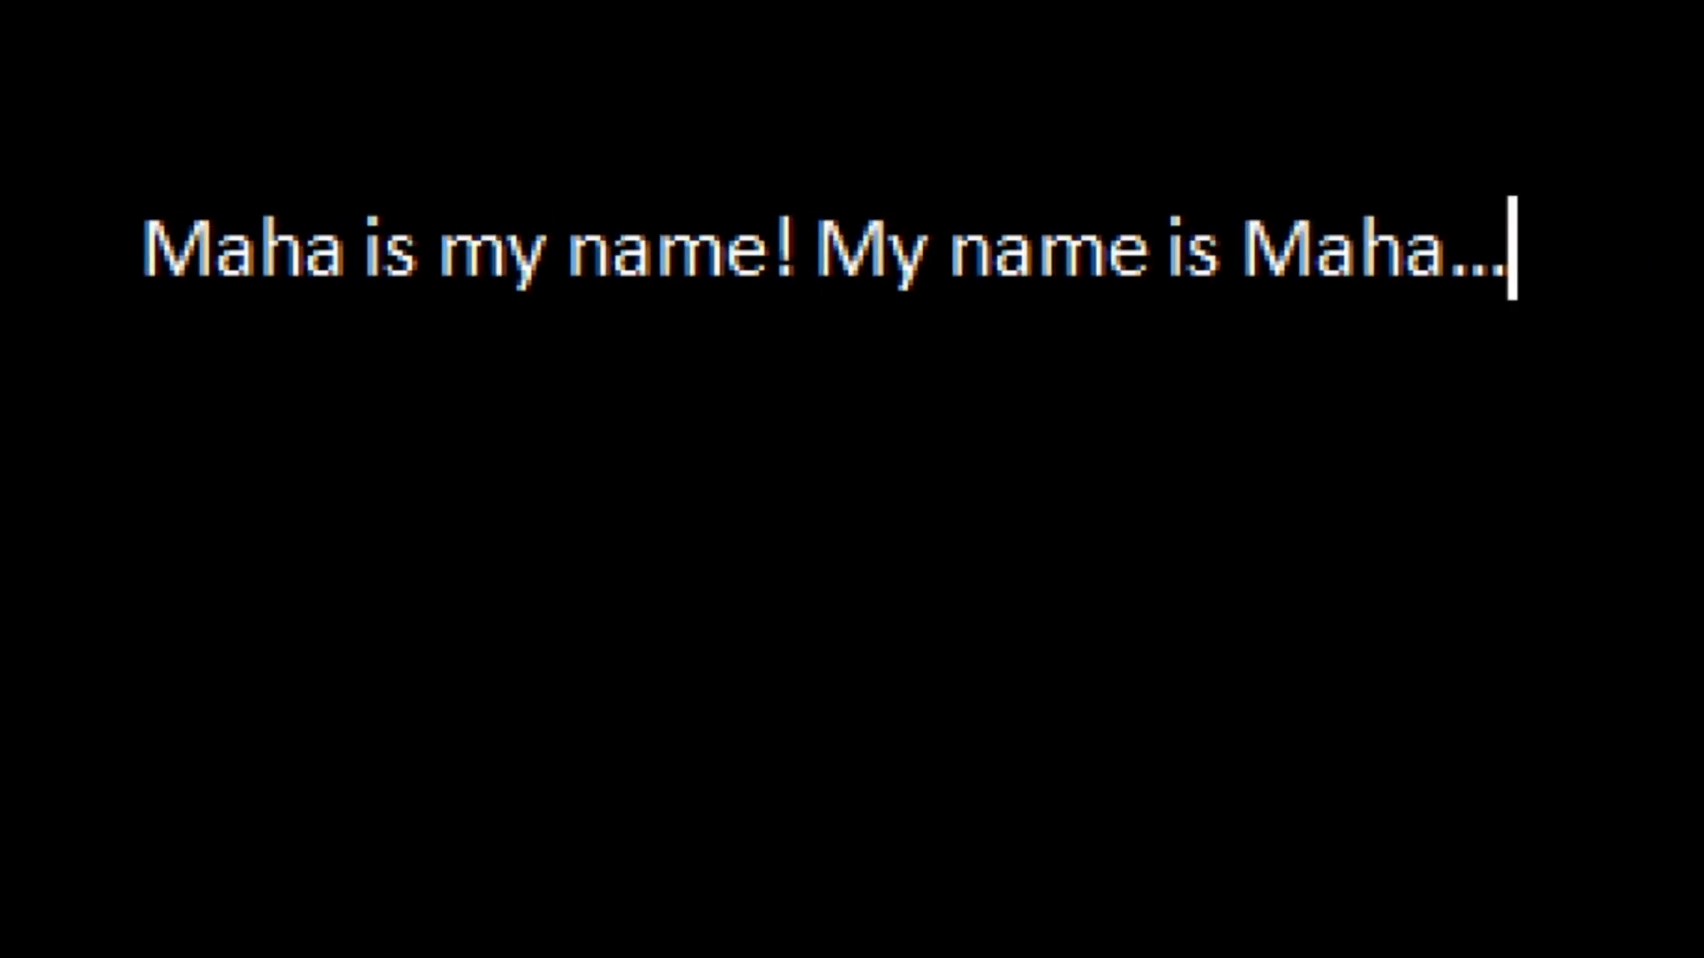
type("Yay!")
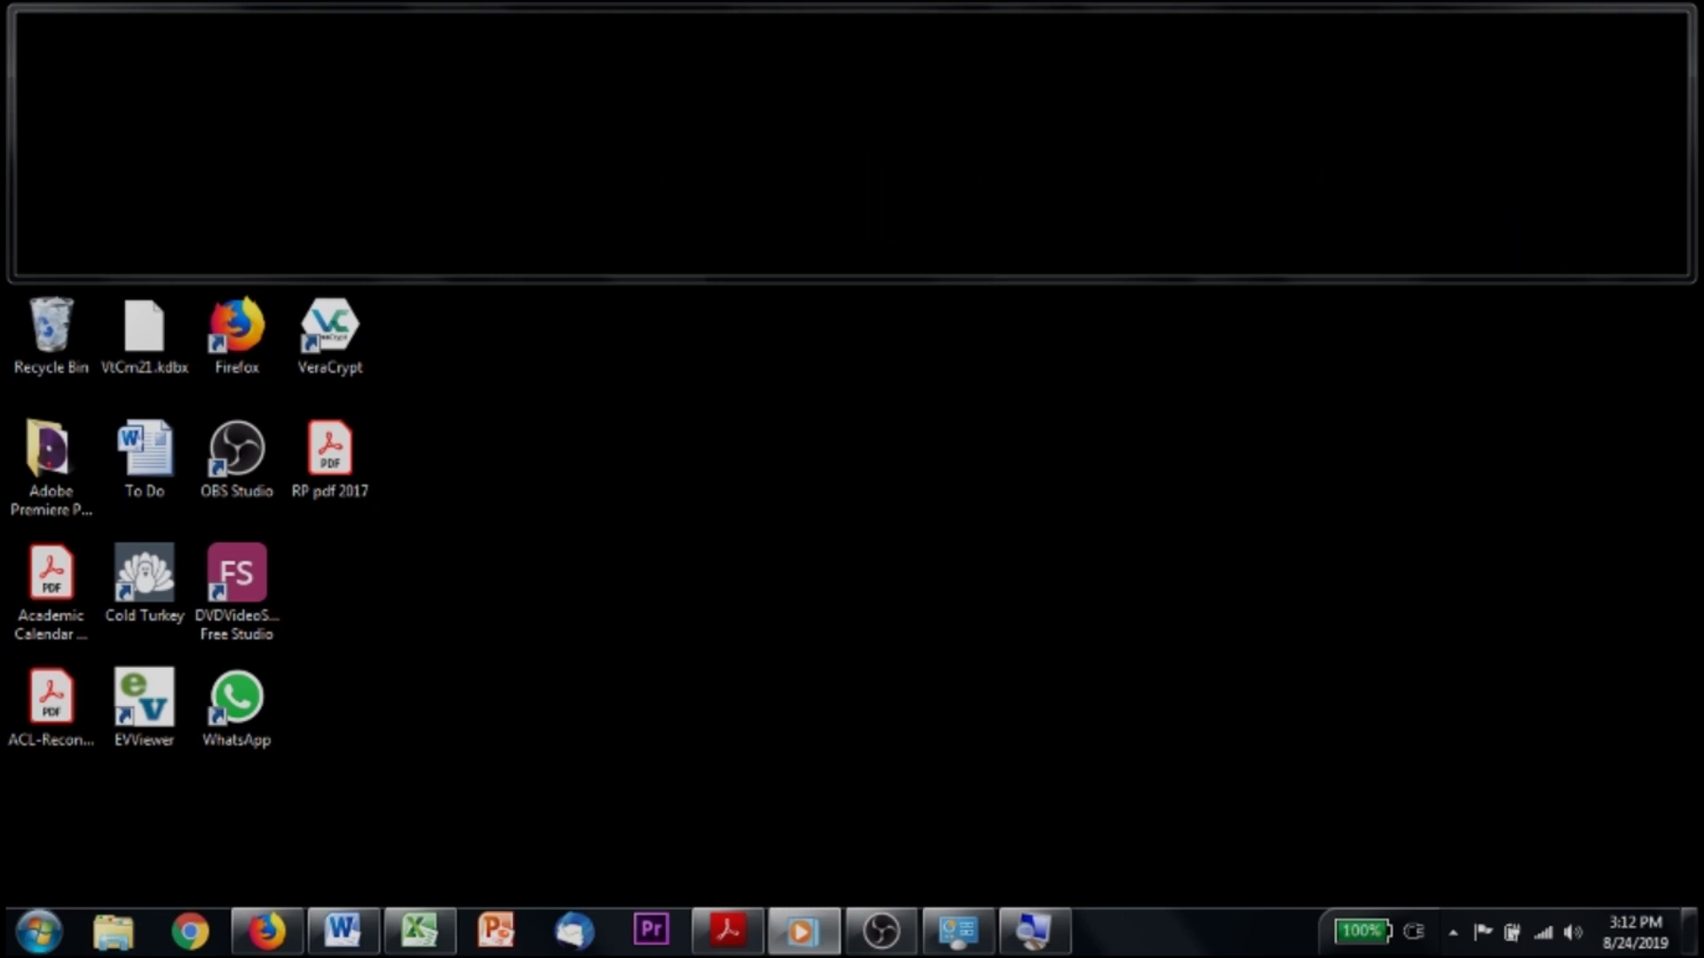
mouse_move(1631, 175)
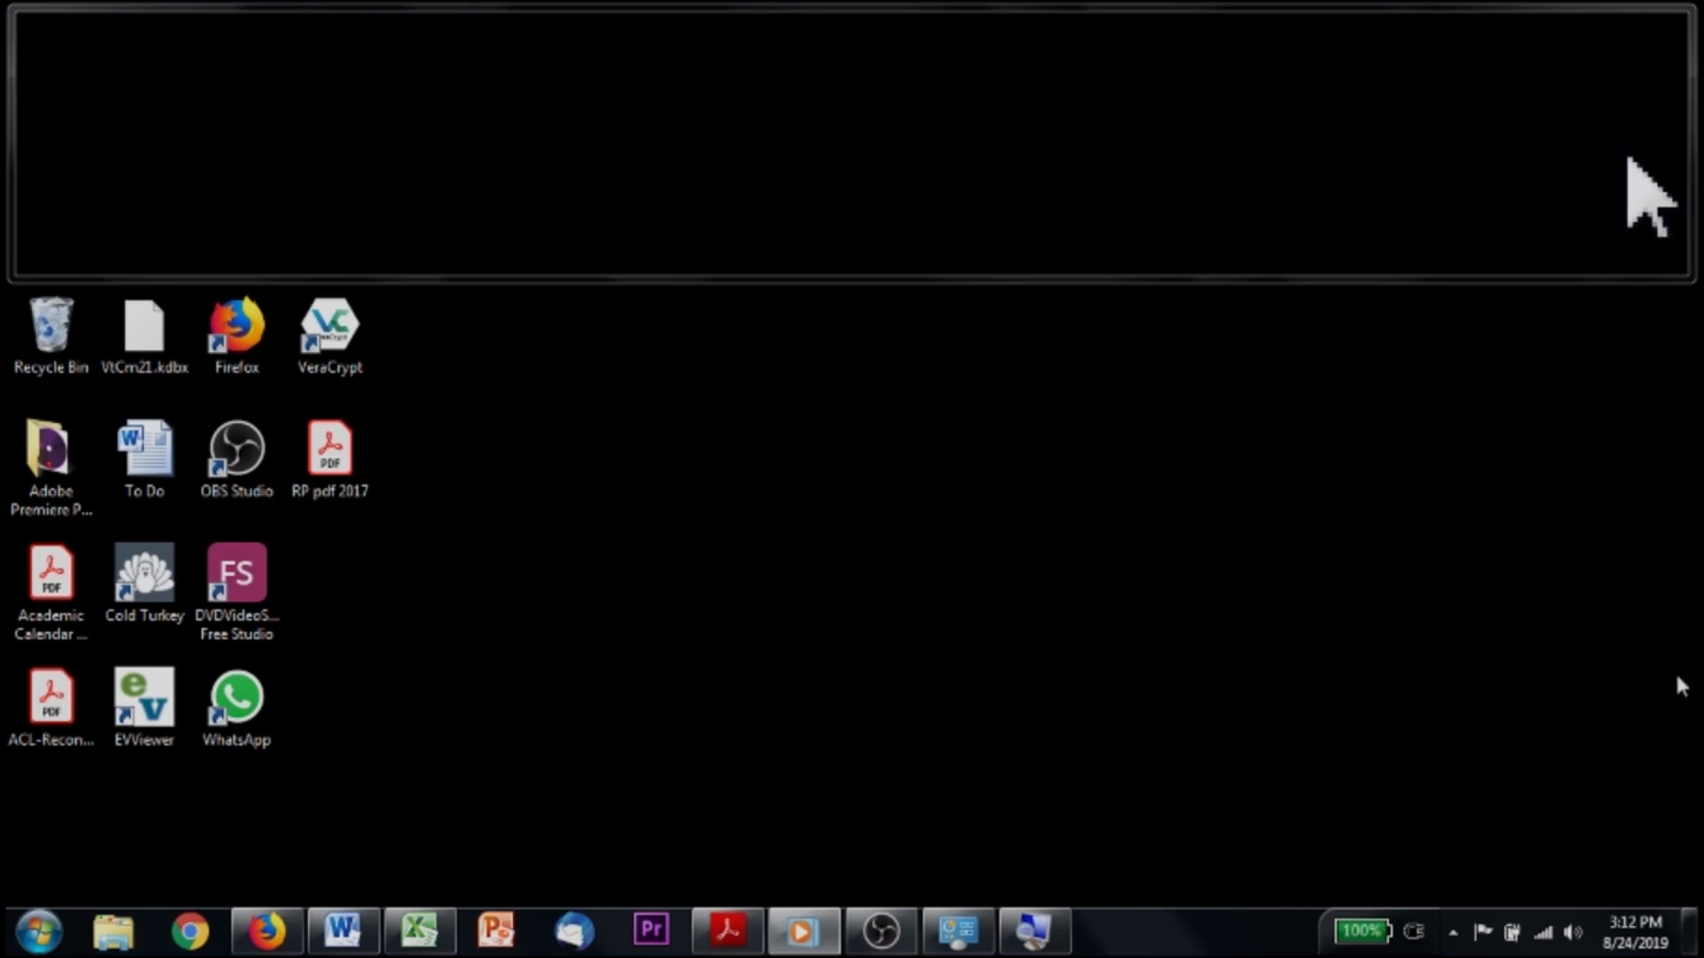
mouse_move(1570, 158)
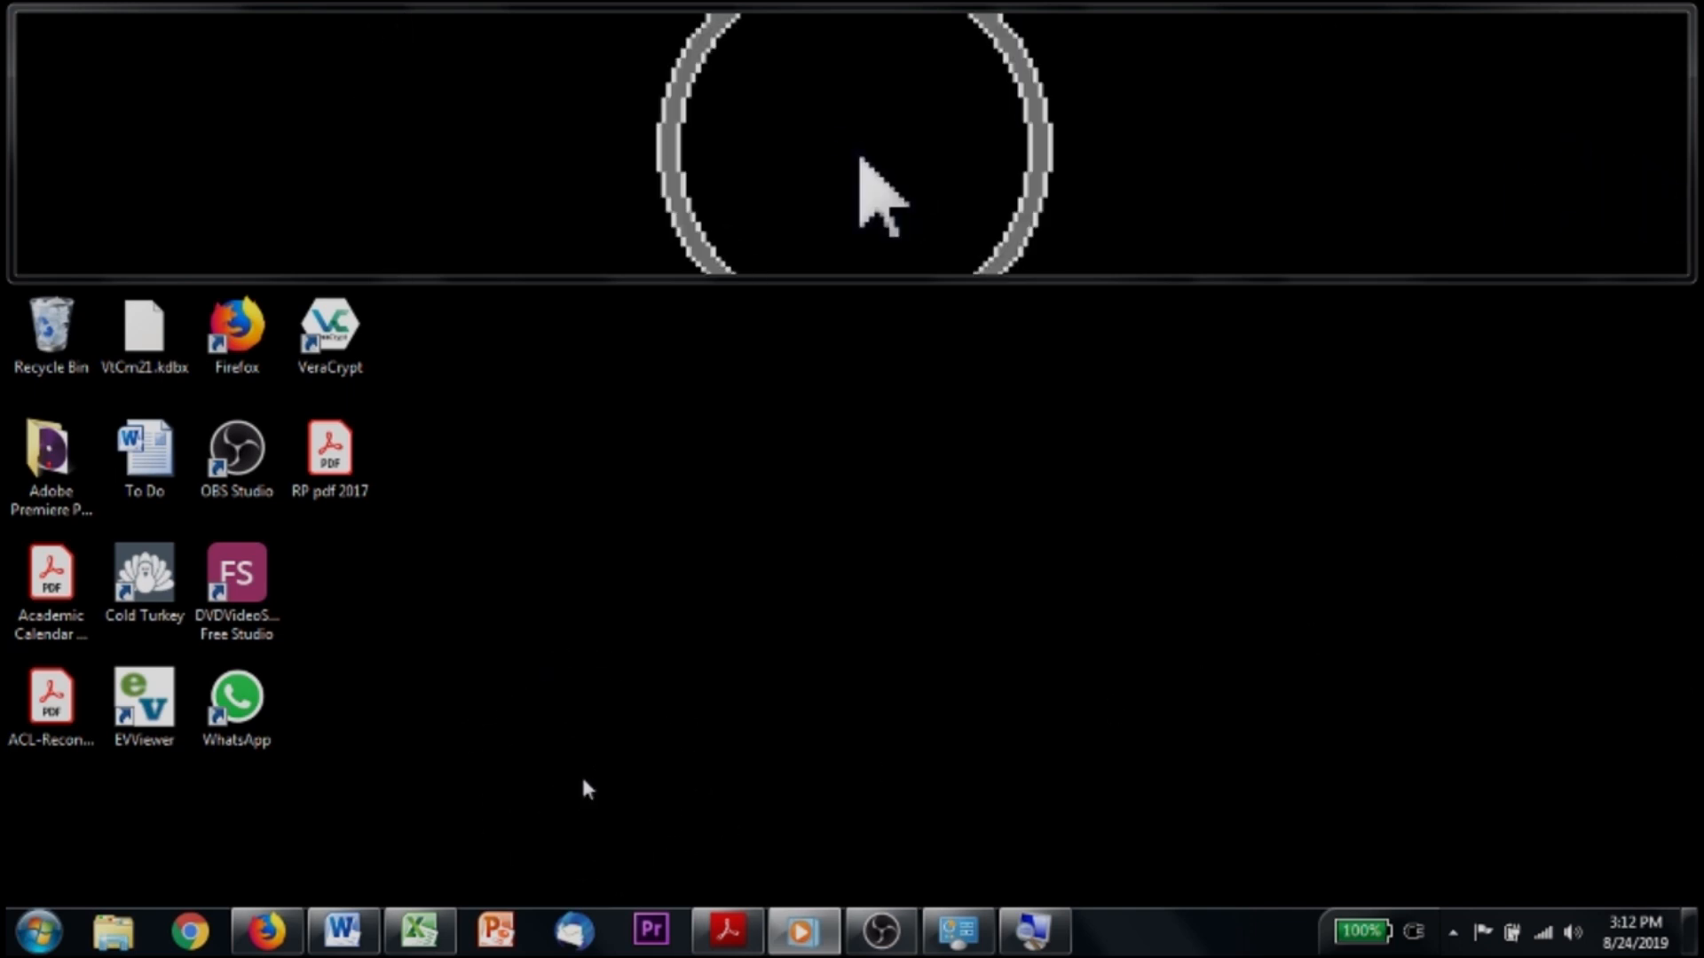
- Search 'mouse' from Start and bring up Mouse Properties on its Pointer Options
left_click(33, 923)
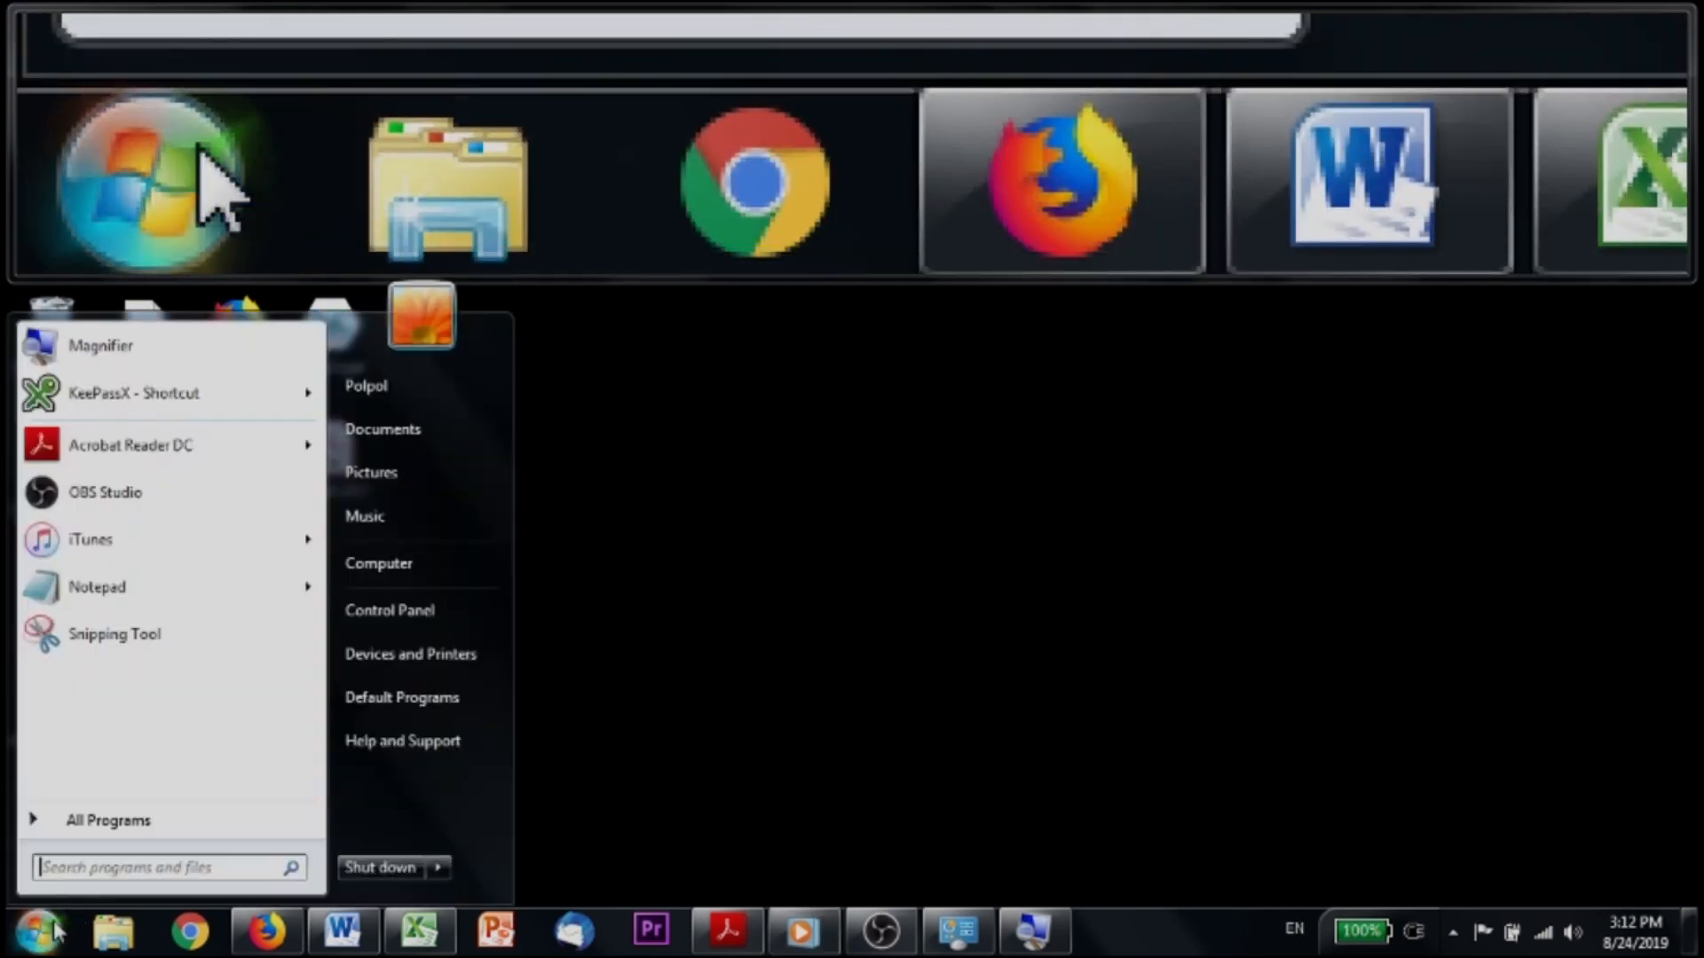
left_click(160, 868)
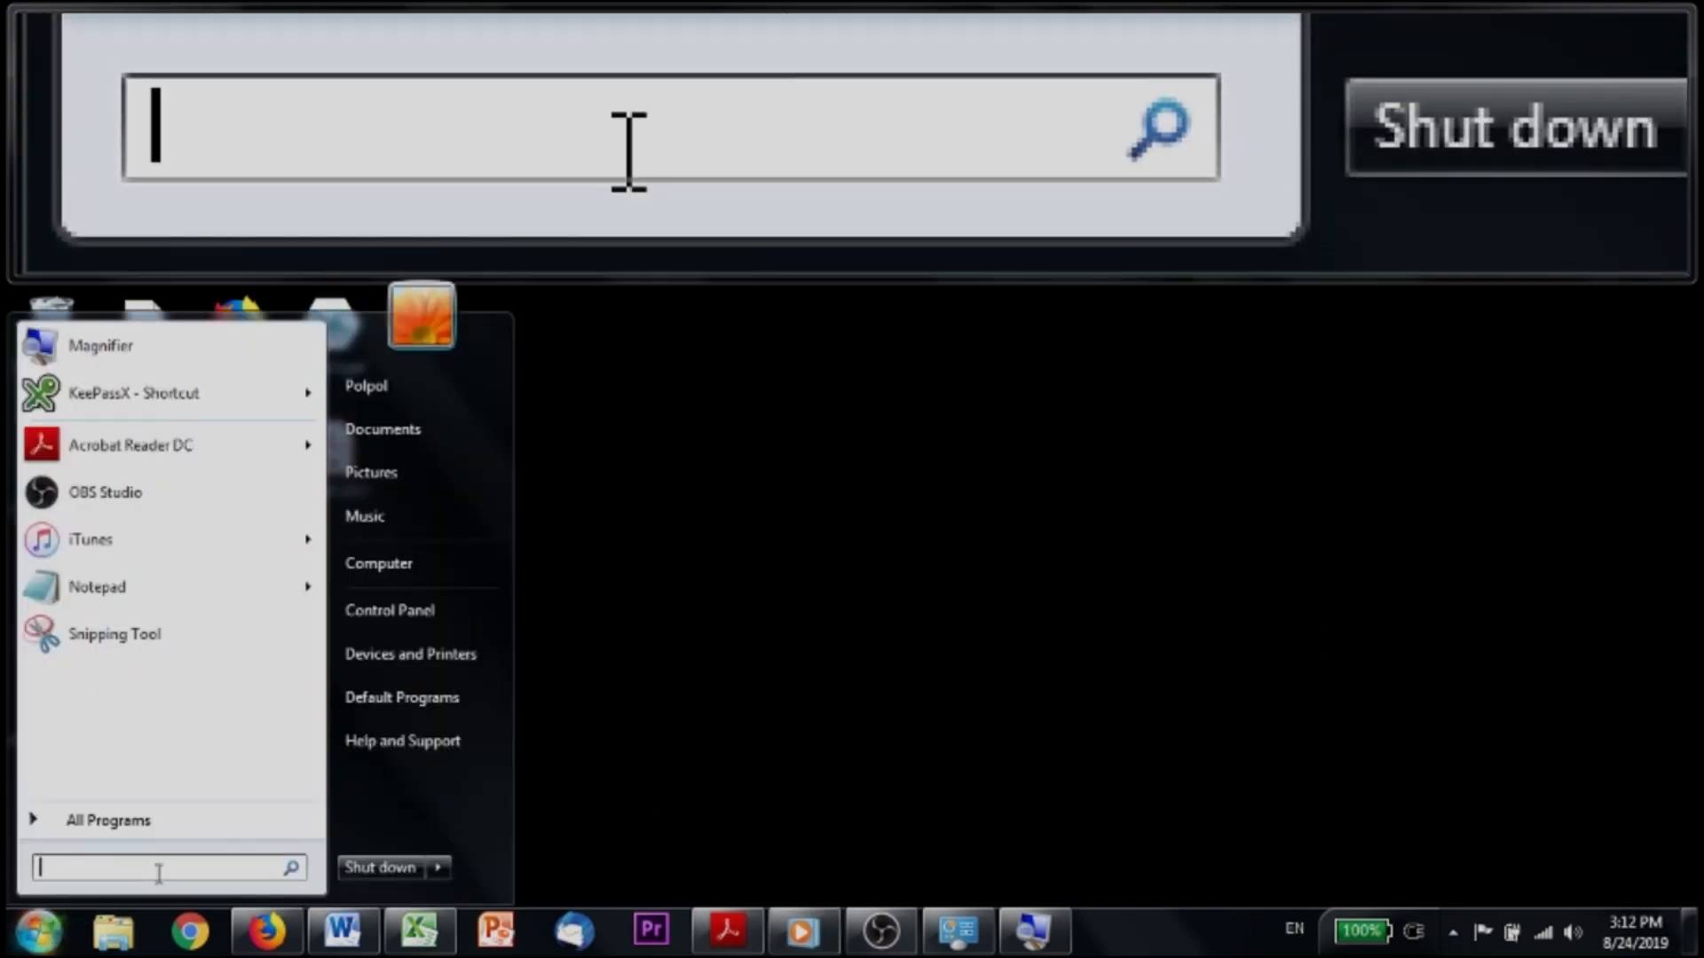
type("mouse")
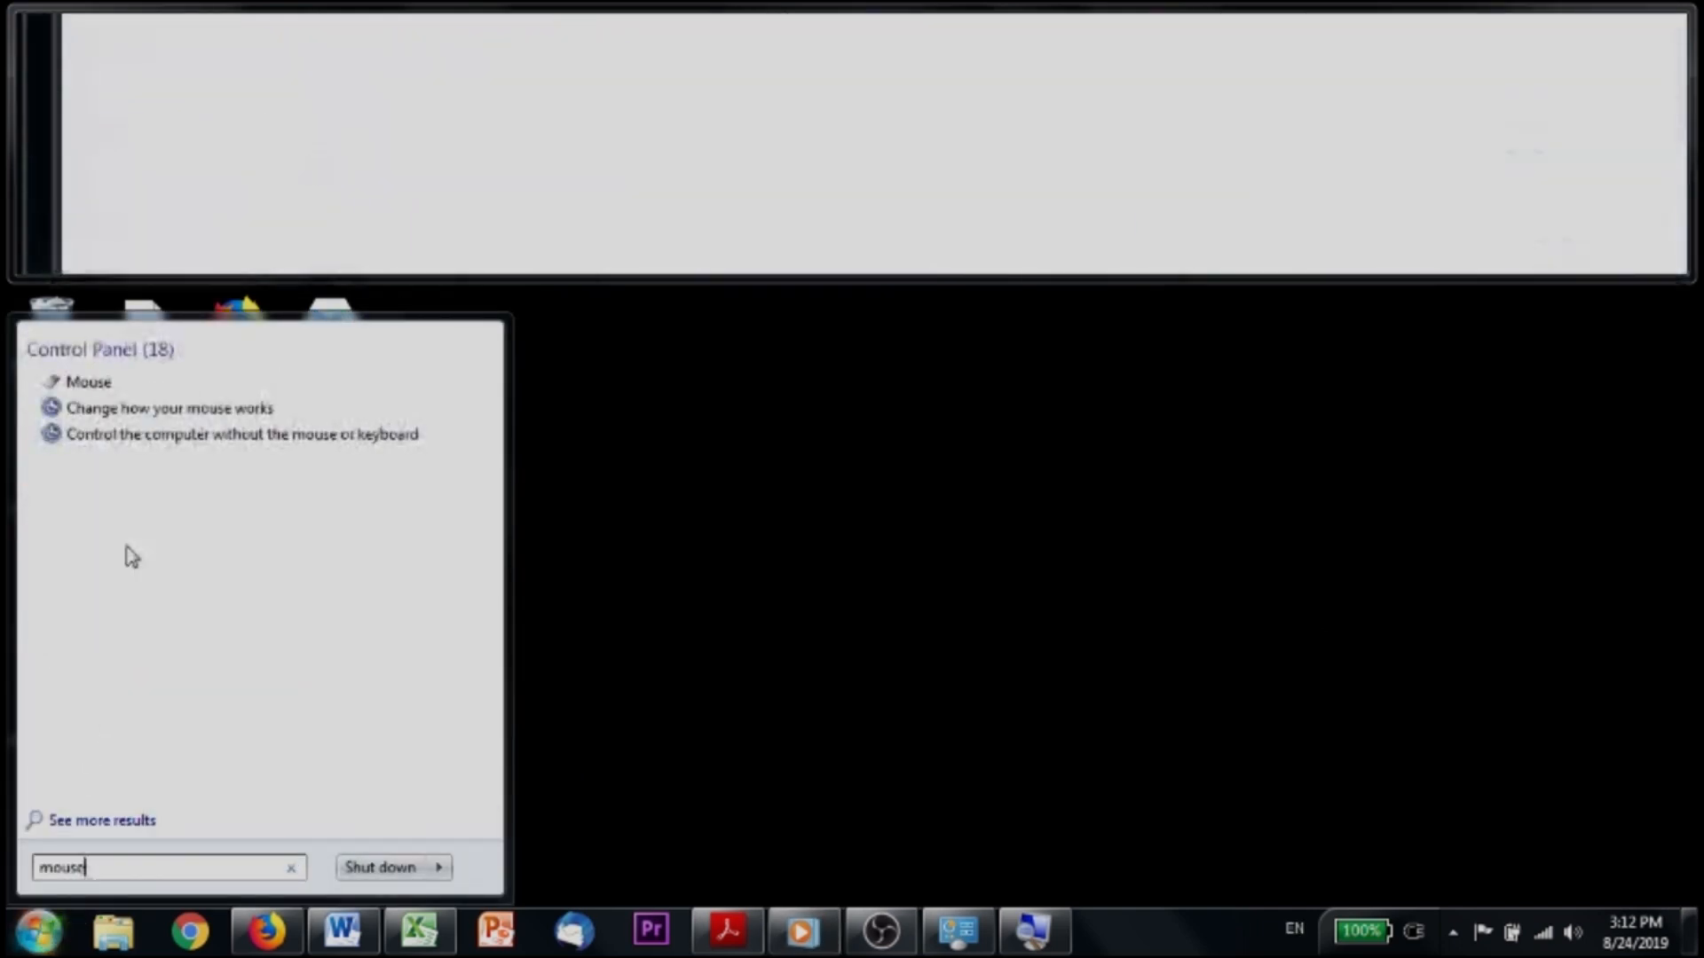
left_click(86, 381)
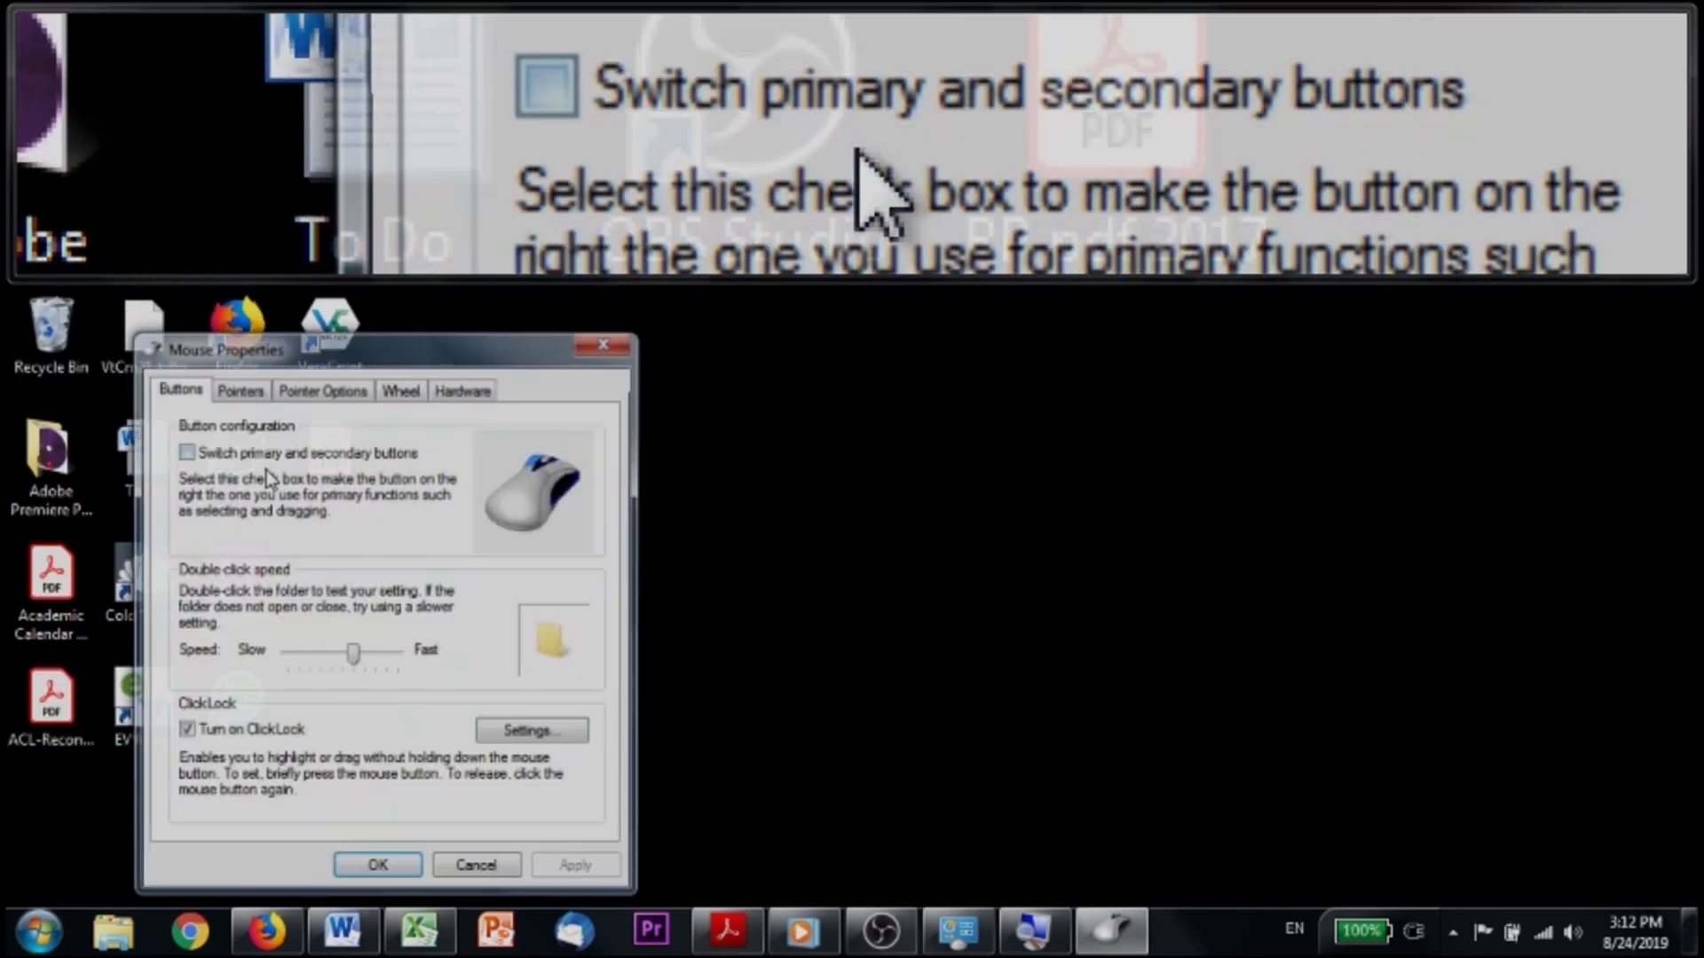
left_click(323, 388)
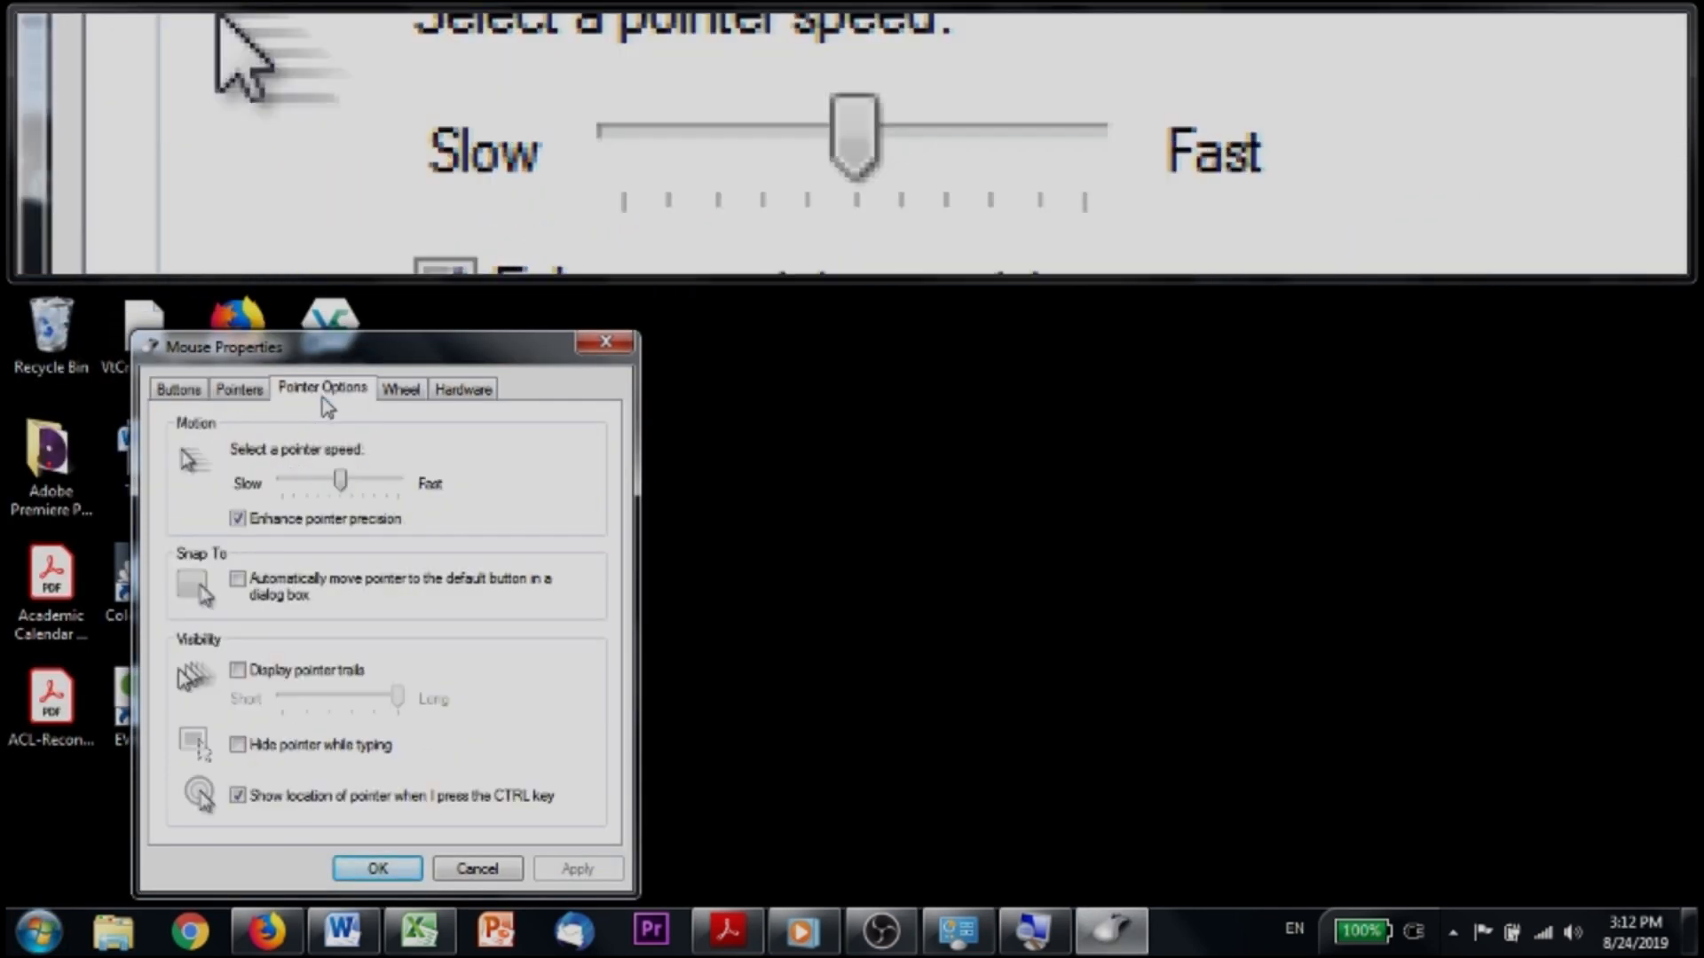